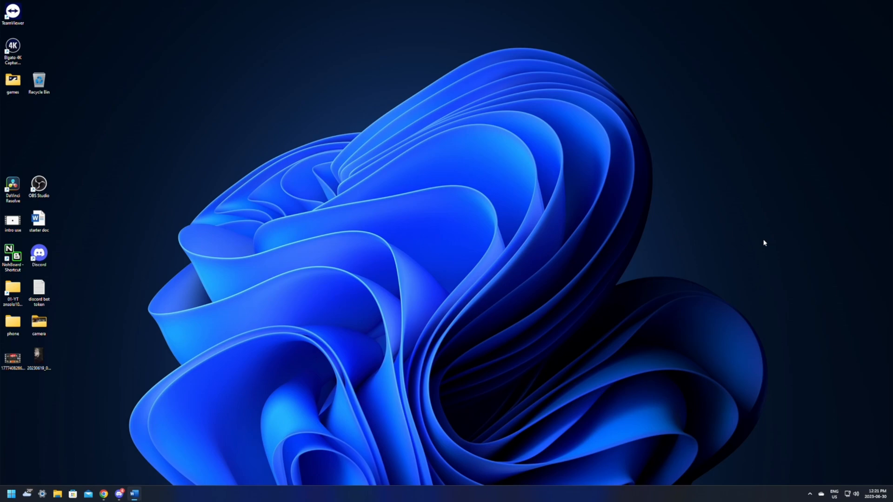
pyautogui.moveTo(421, 218)
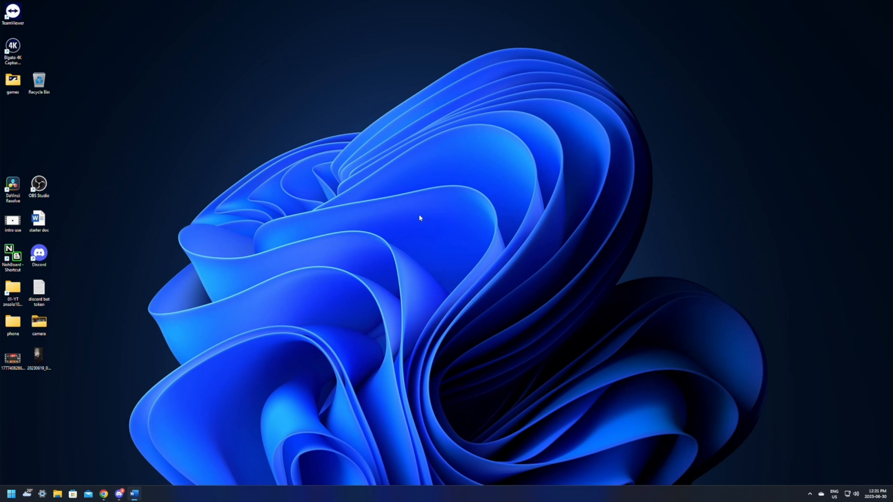
pyautogui.moveTo(237, 206)
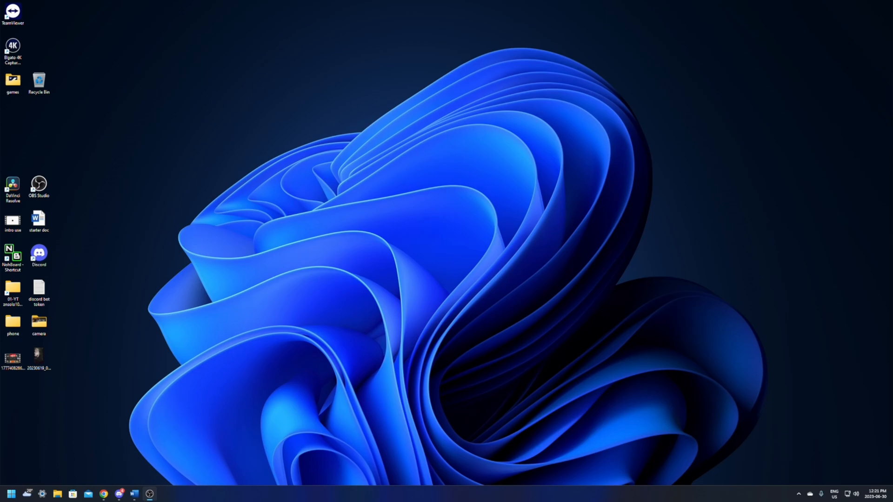
# Step: Launch Google Chrome from its desktop shortcut
pyautogui.doubleClick(39, 183)
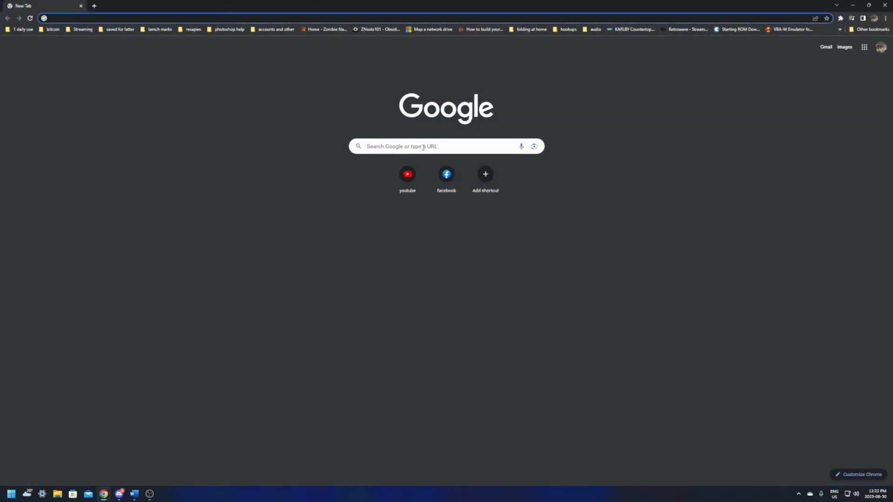
# Step: Search 'streamelements', open the StreamElements site, and bring up its Log In options
pyautogui.write('streamelements')
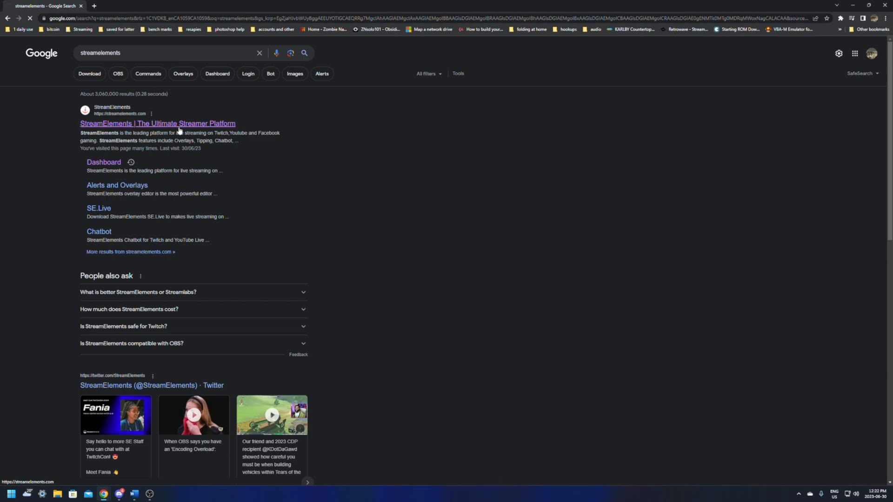
pyautogui.click(157, 123)
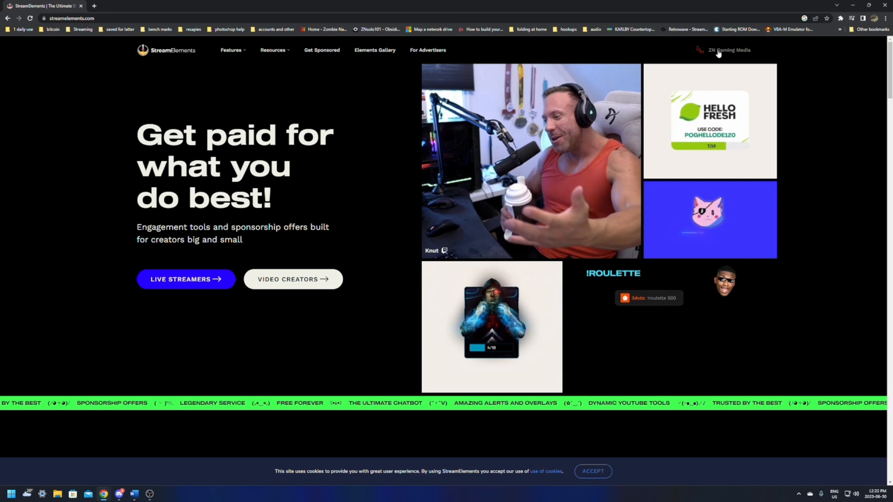
pyautogui.click(729, 50)
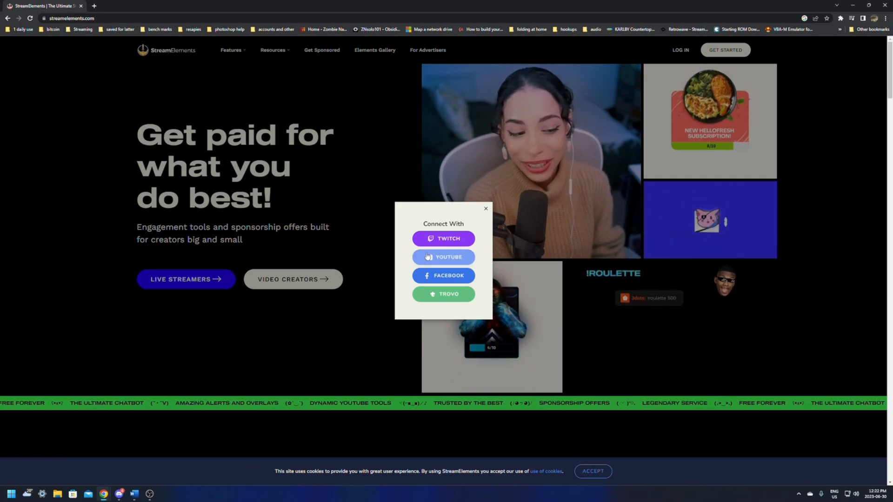
# Step: Log in to StreamElements with YouTube to reach the creator dashboard
pyautogui.click(444, 257)
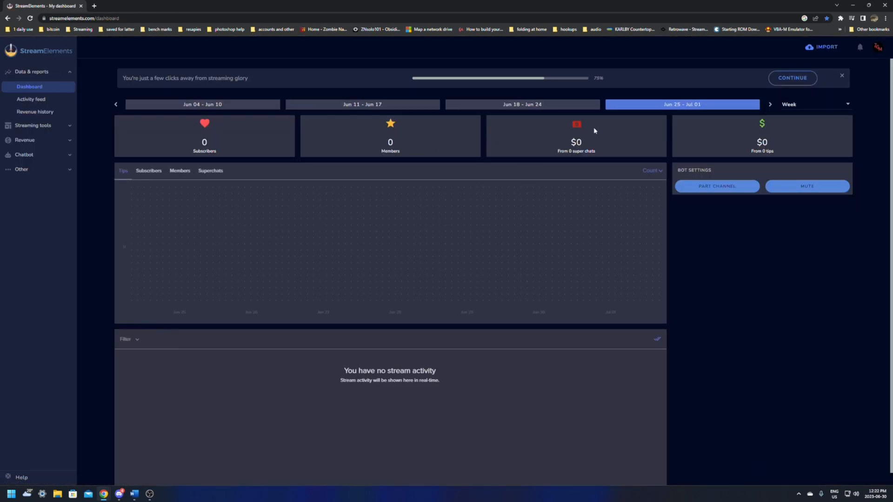
pyautogui.moveTo(878, 52)
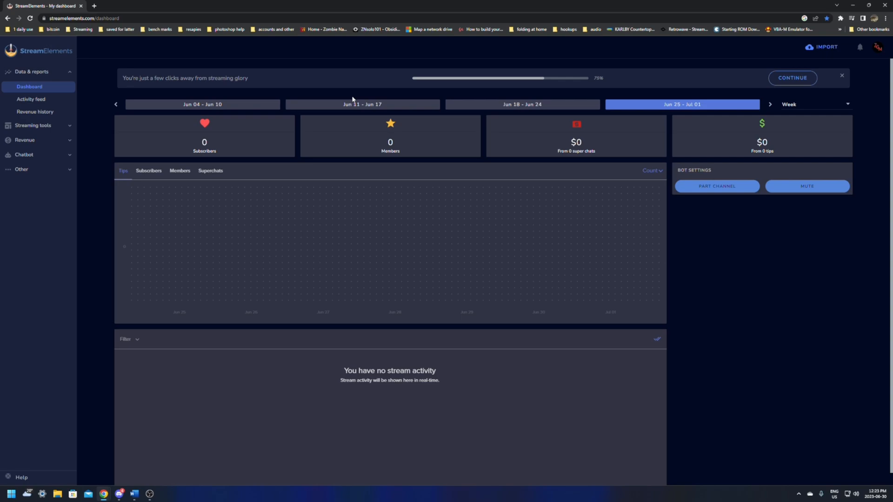
pyautogui.moveTo(343, 93)
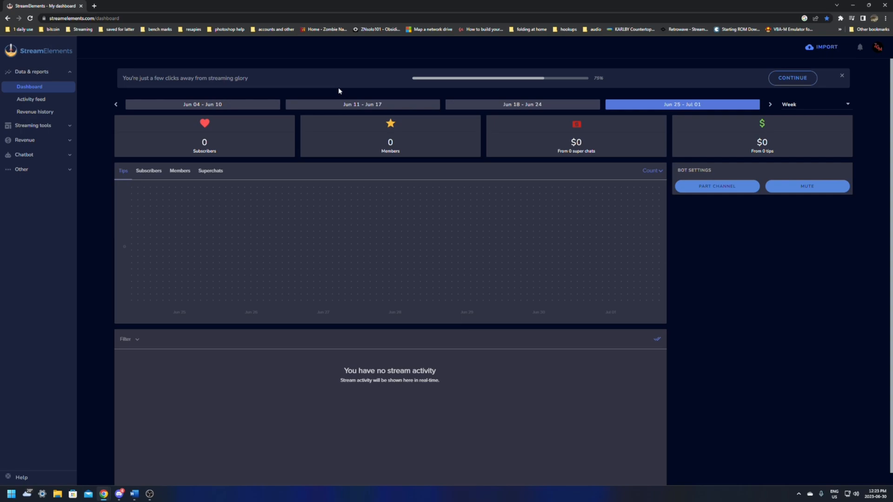
pyautogui.moveTo(26, 131)
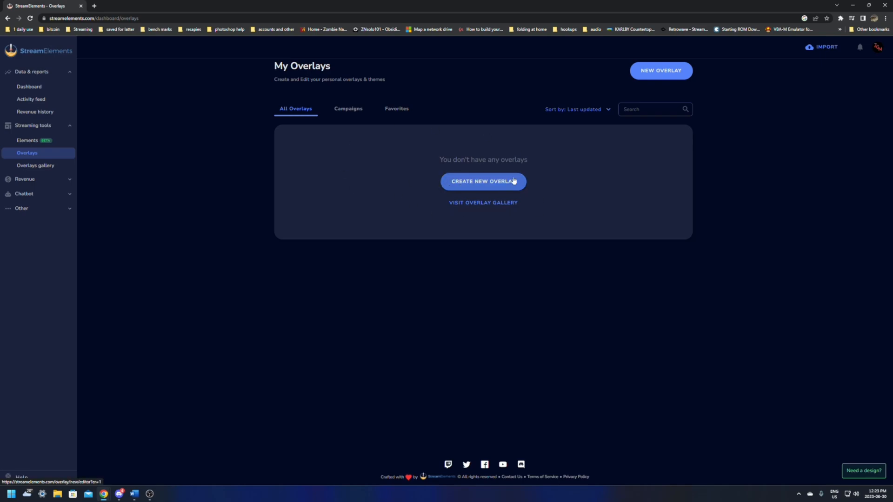
# Step: Open the Overlays Gallery and scroll through its Themes list
pyautogui.click(35, 166)
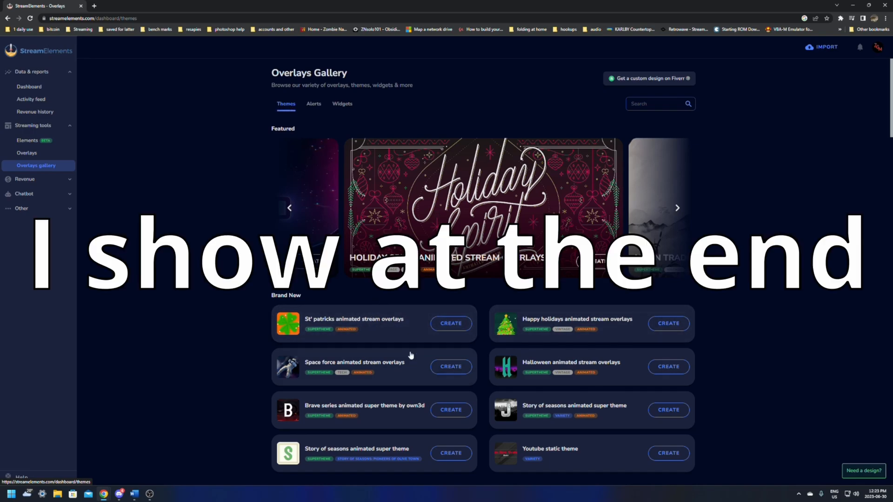
pyautogui.scroll(-3)
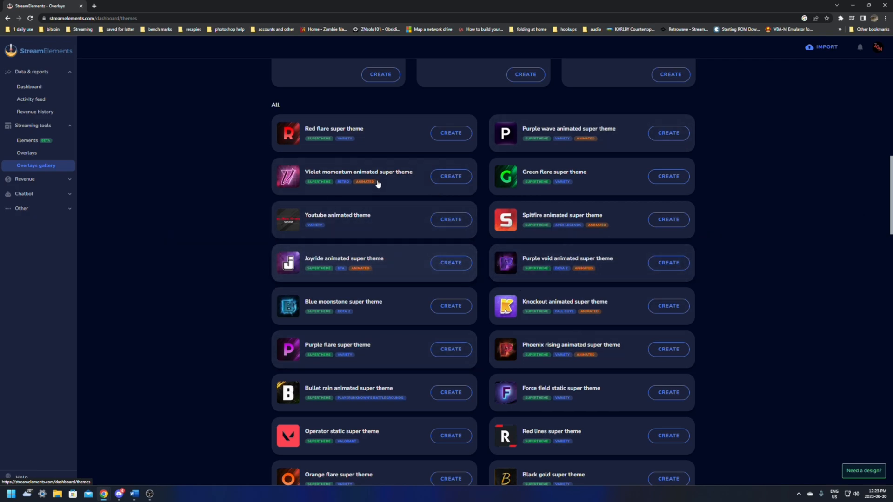
pyautogui.moveTo(478, 267)
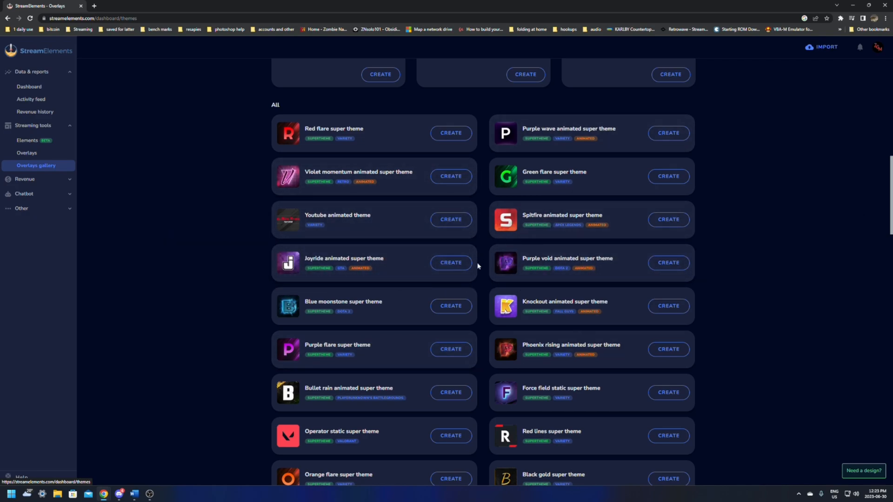
pyautogui.scroll(-3)
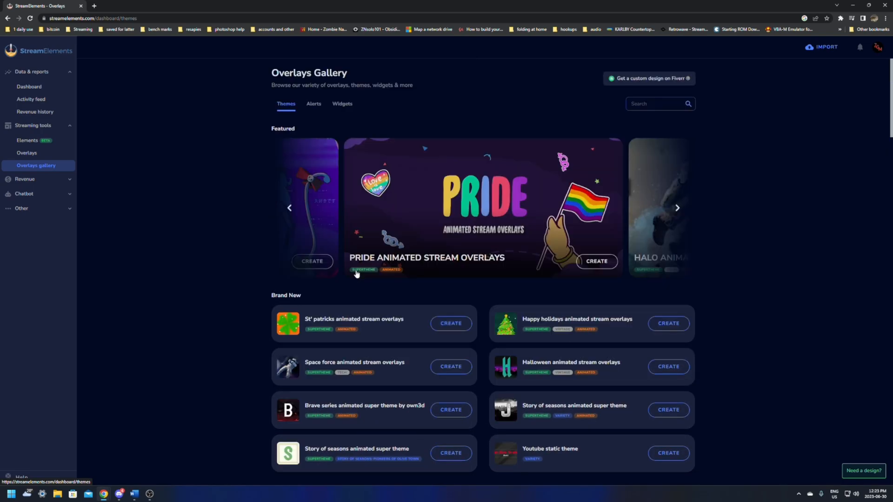
pyautogui.moveTo(363, 270)
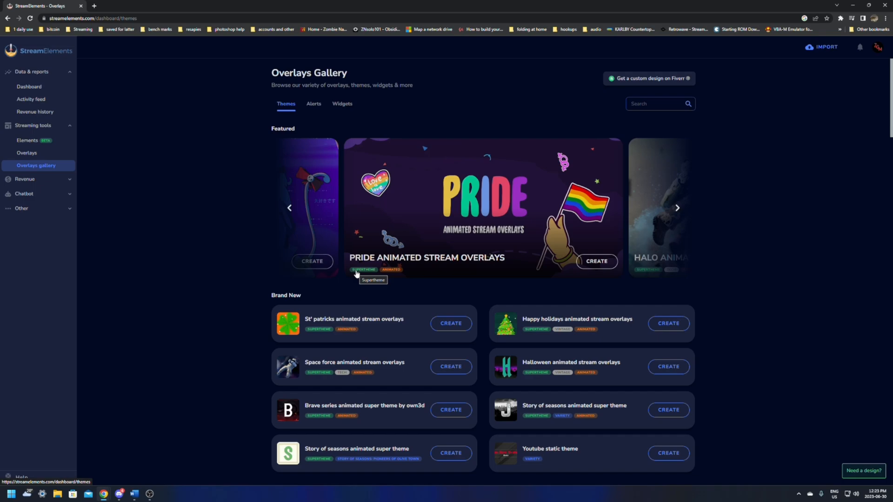
pyautogui.moveTo(280, 109)
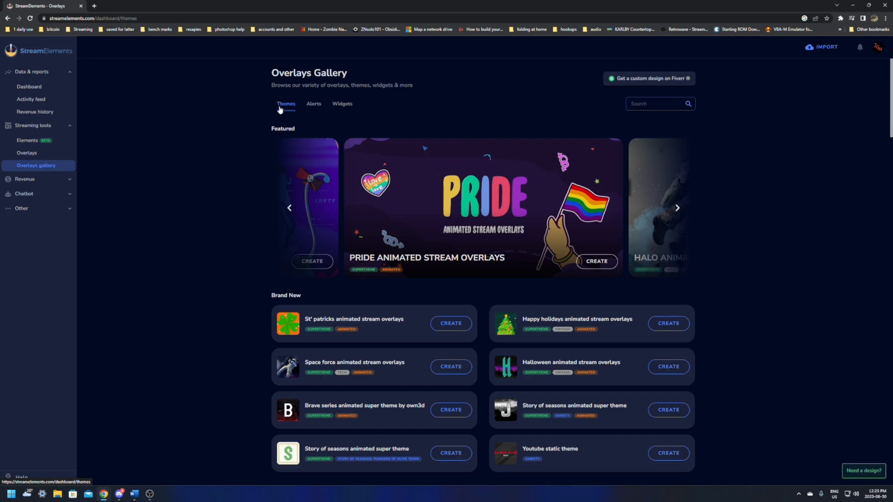
# Step: Browse the gallery's Alerts and Widgets sections, ending on the alert packs
pyautogui.click(314, 104)
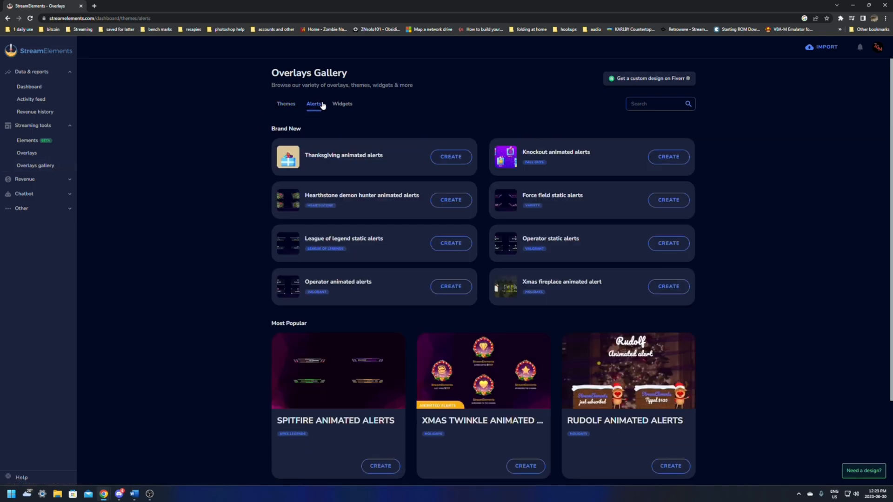
pyautogui.click(342, 104)
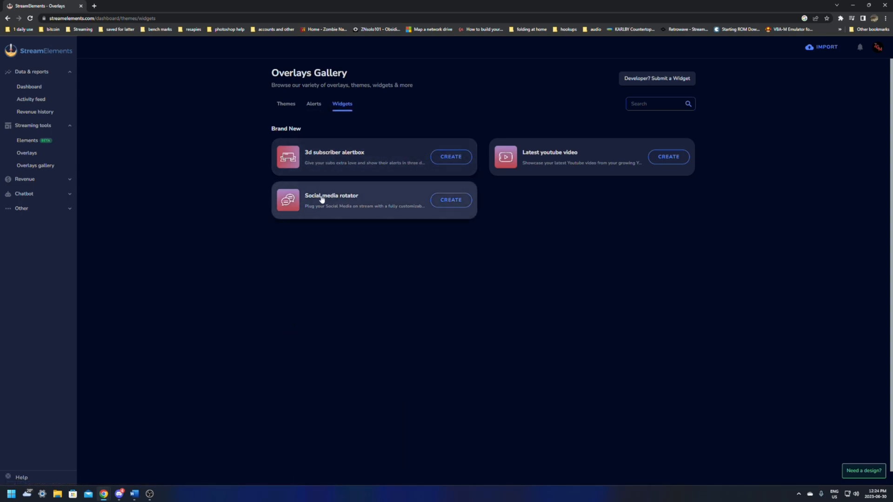
pyautogui.moveTo(363, 200)
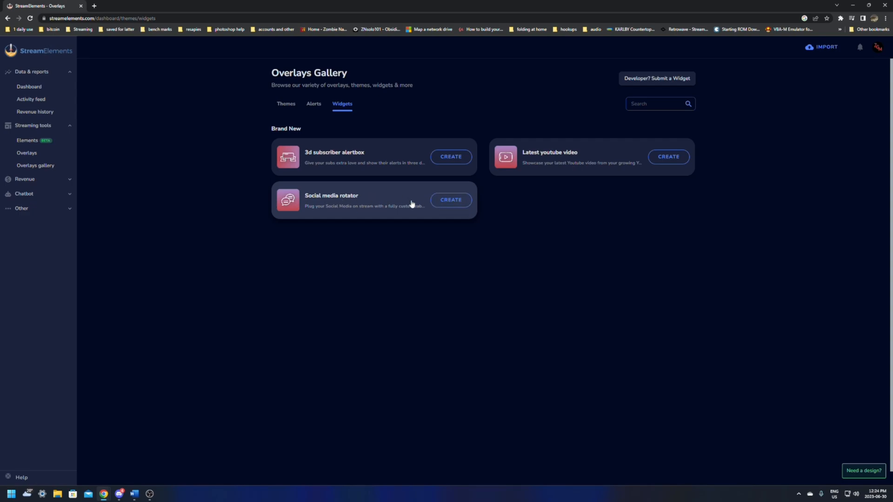
pyautogui.moveTo(319, 110)
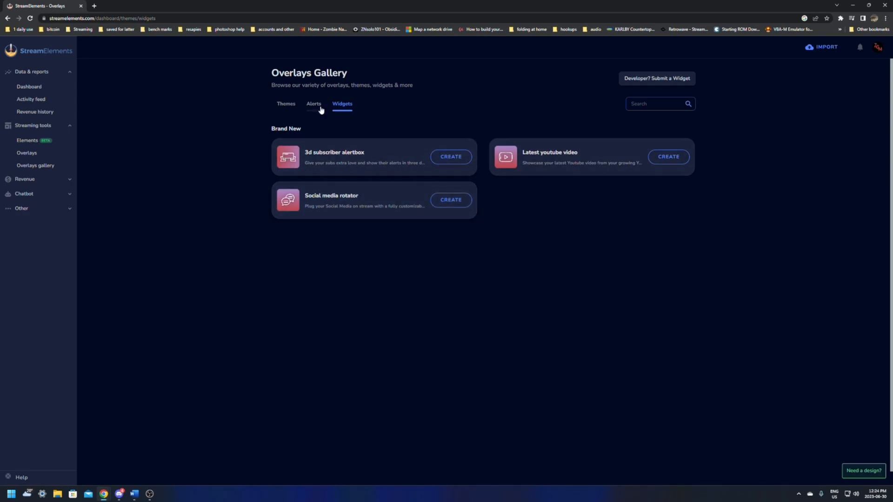
pyautogui.click(313, 104)
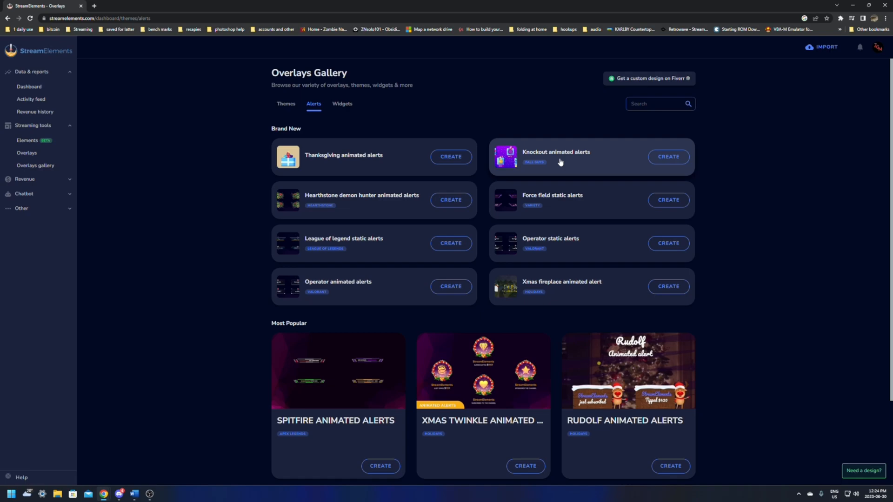
pyautogui.moveTo(538, 242)
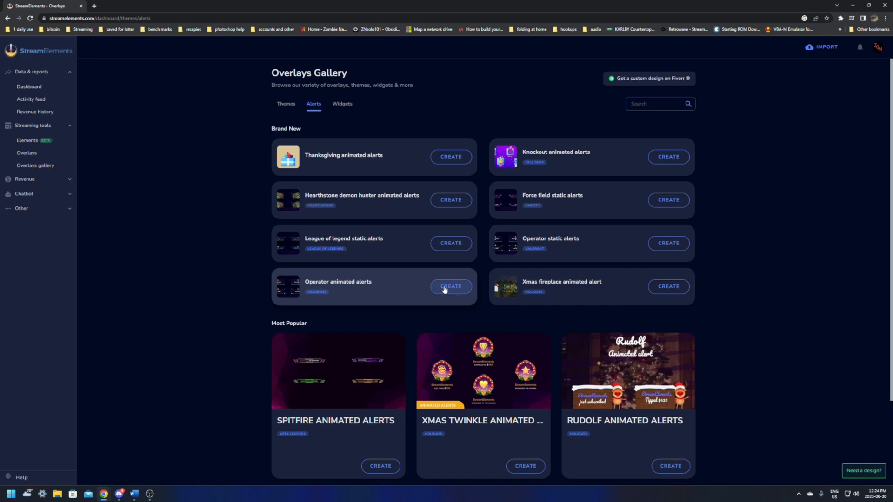
# Step: Create a new overlay from the Operator animated alerts pack, then go to My Overlays
pyautogui.click(450, 286)
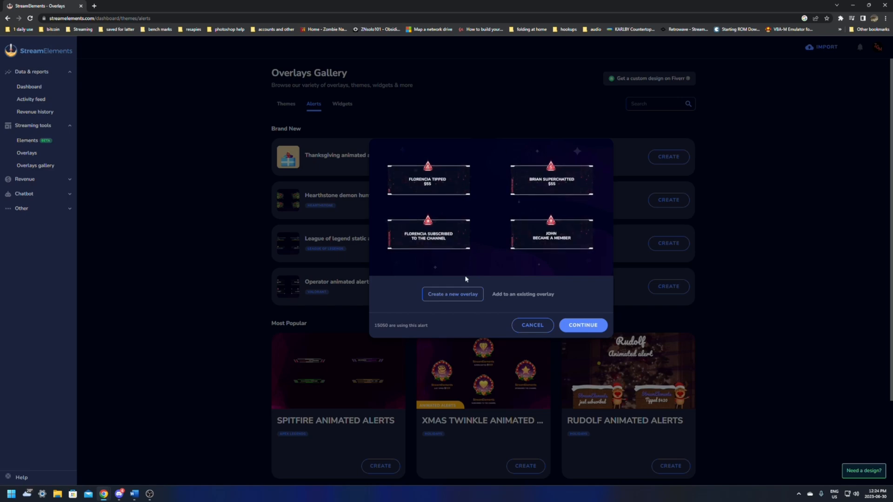
pyautogui.moveTo(511, 296)
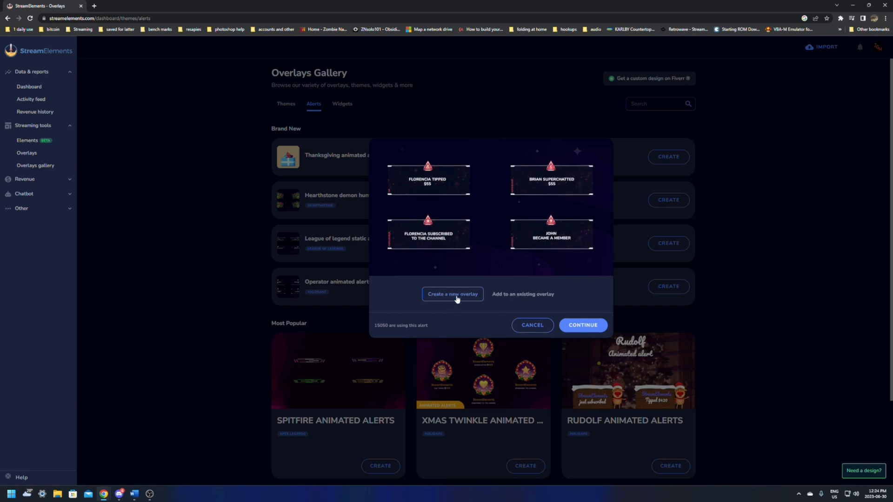
pyautogui.click(453, 294)
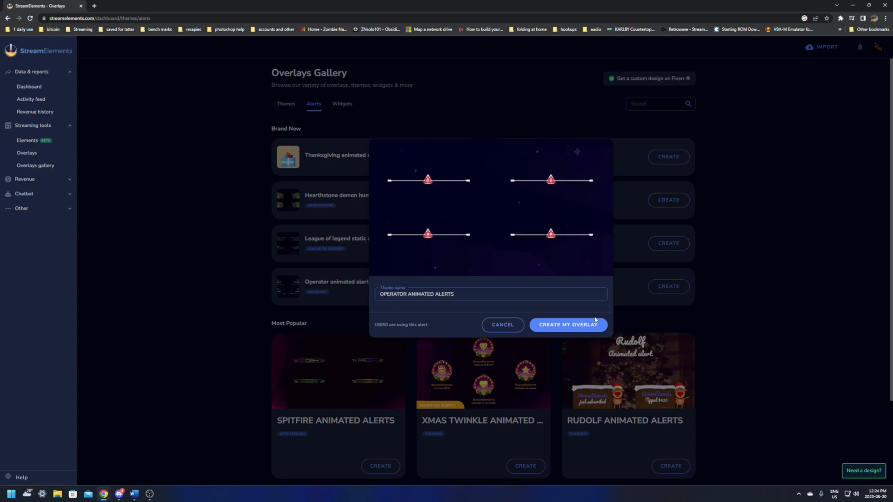
pyautogui.click(567, 325)
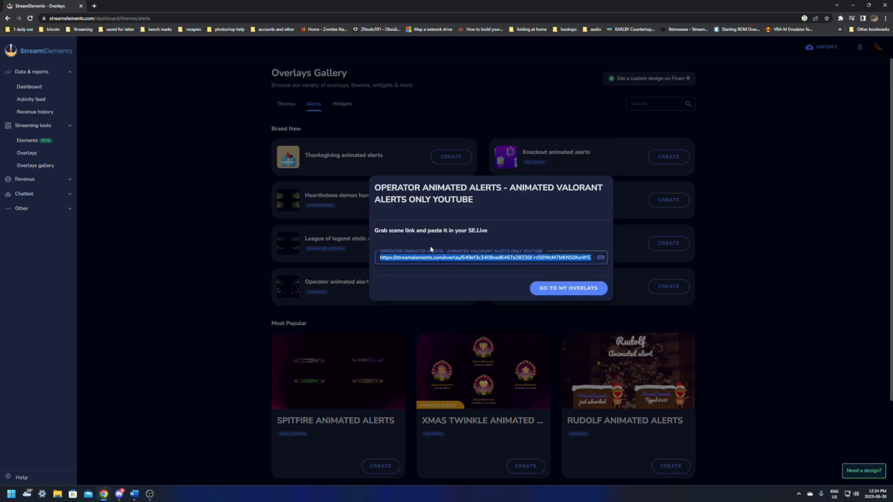
pyautogui.click(569, 288)
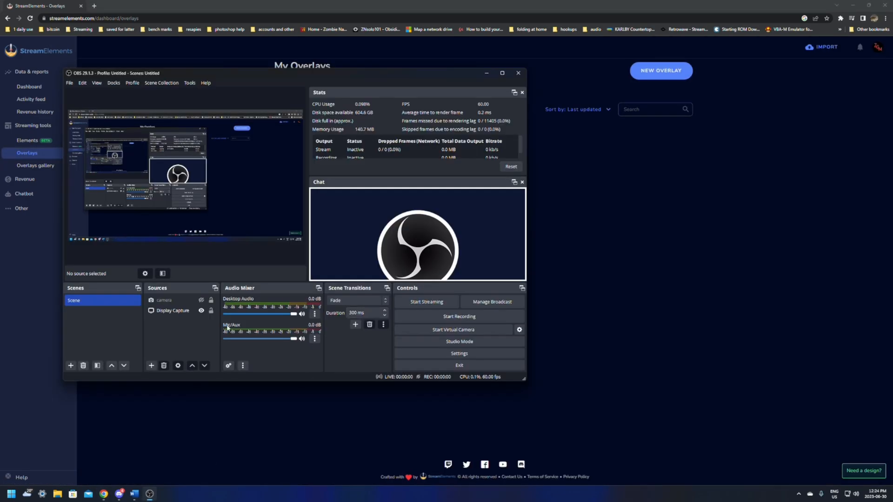
# Step: Add a Browser source named 'alerts' to the OBS scene
pyautogui.click(151, 365)
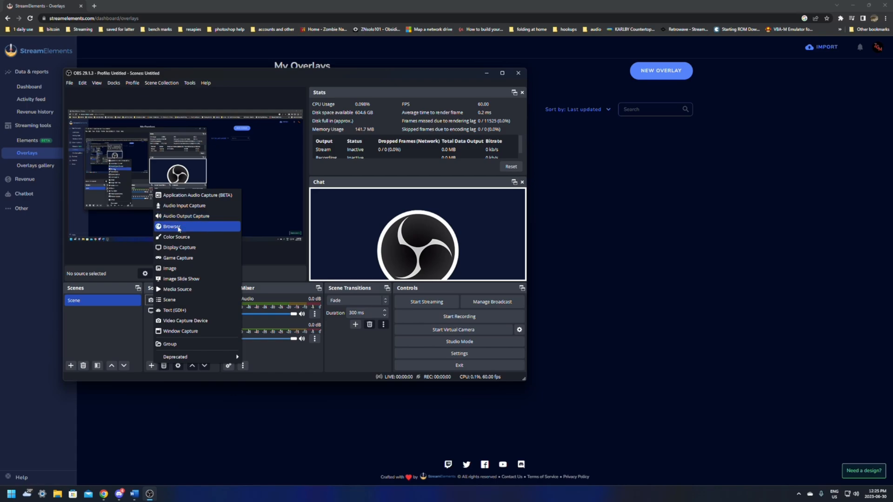
pyautogui.click(171, 226)
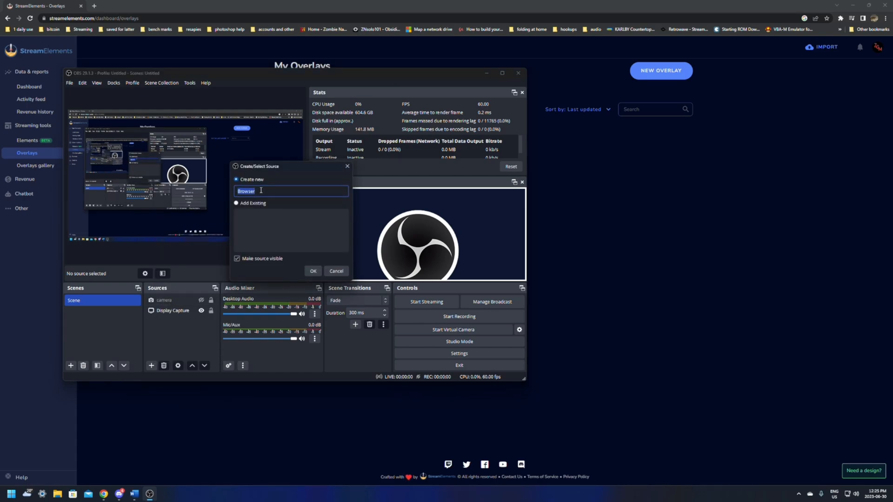
pyautogui.write('alerts')
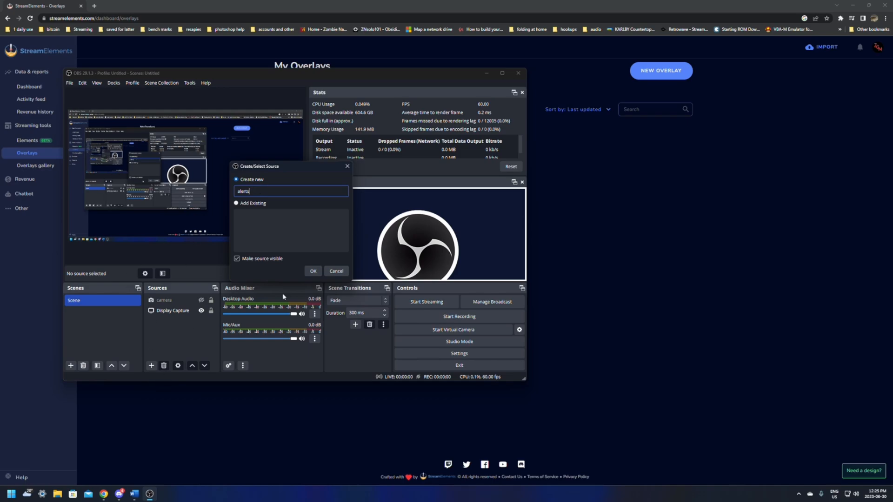
pyautogui.click(313, 270)
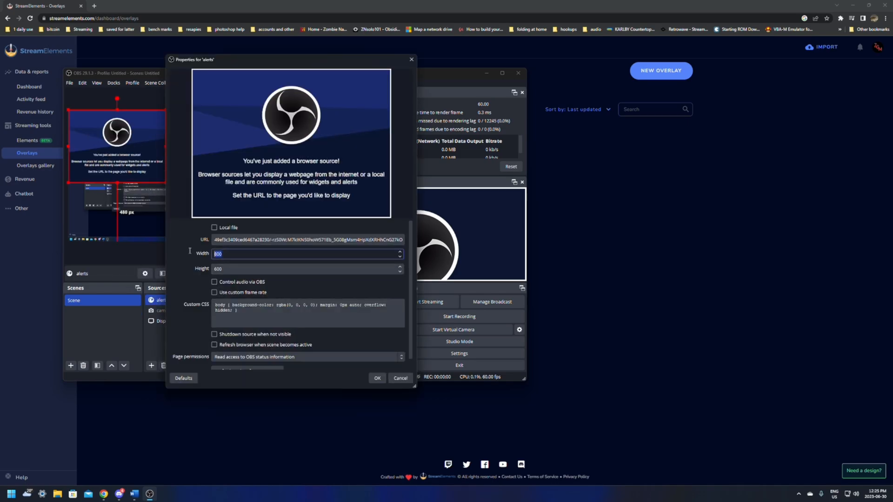
# Step: Set the alerts source to 1920×1080, shut down when hidden, and refresh on scene activation
pyautogui.write('1920')
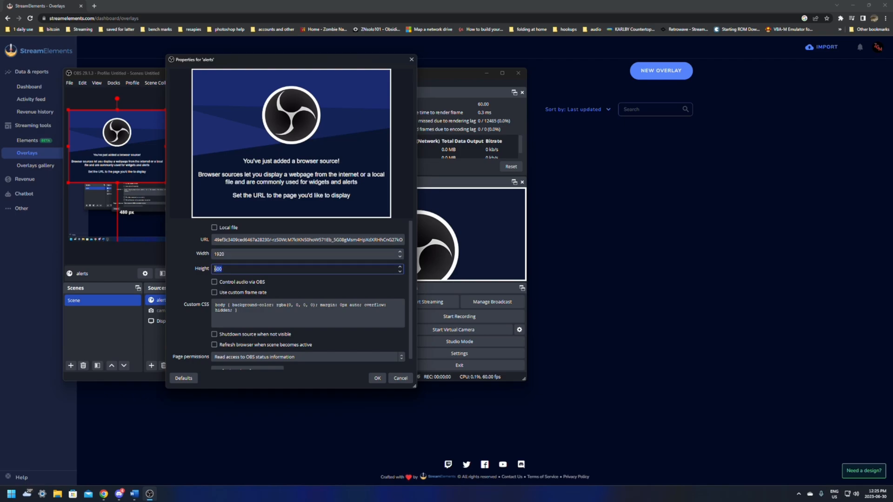
pyautogui.write('1080')
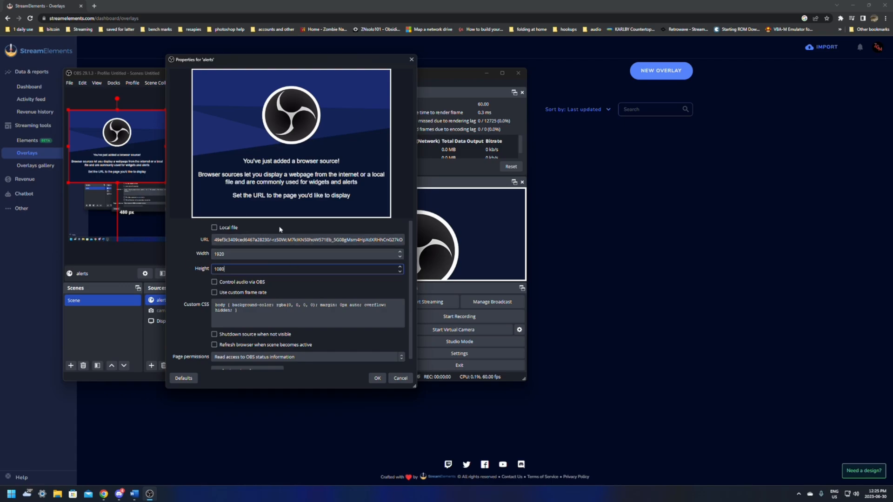
pyautogui.moveTo(411, 302)
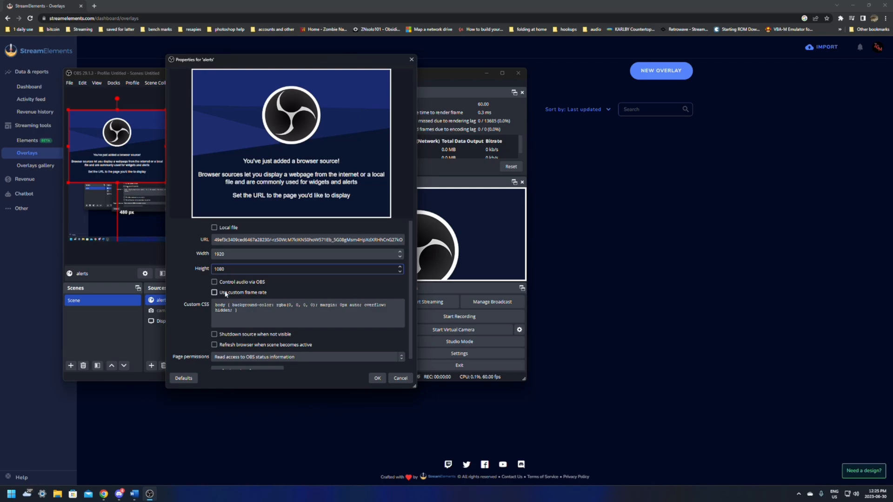
pyautogui.click(214, 335)
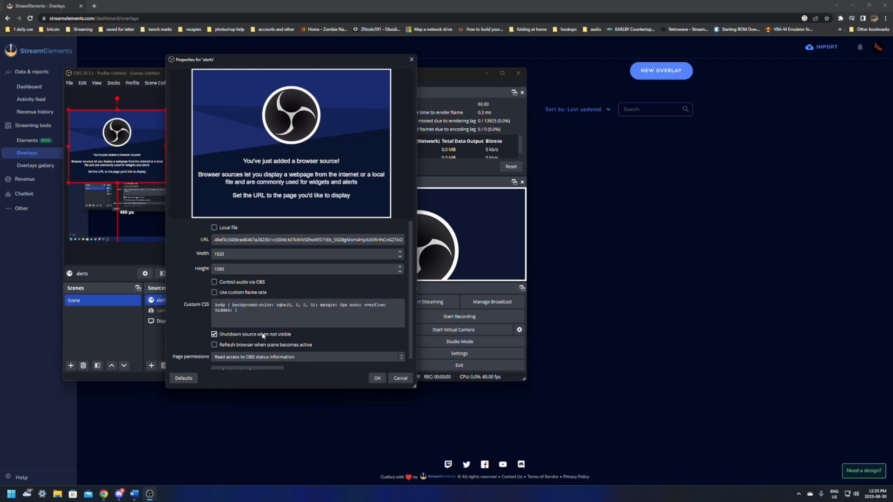
pyautogui.click(214, 345)
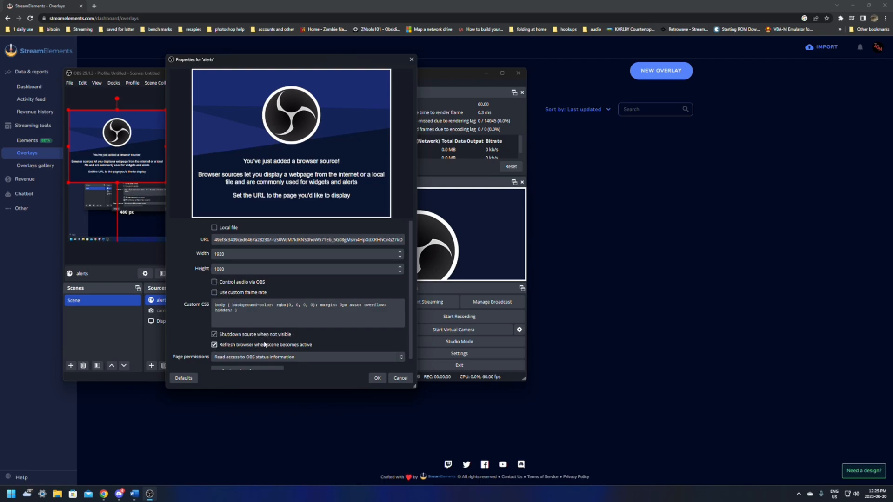
pyautogui.scroll(-3)
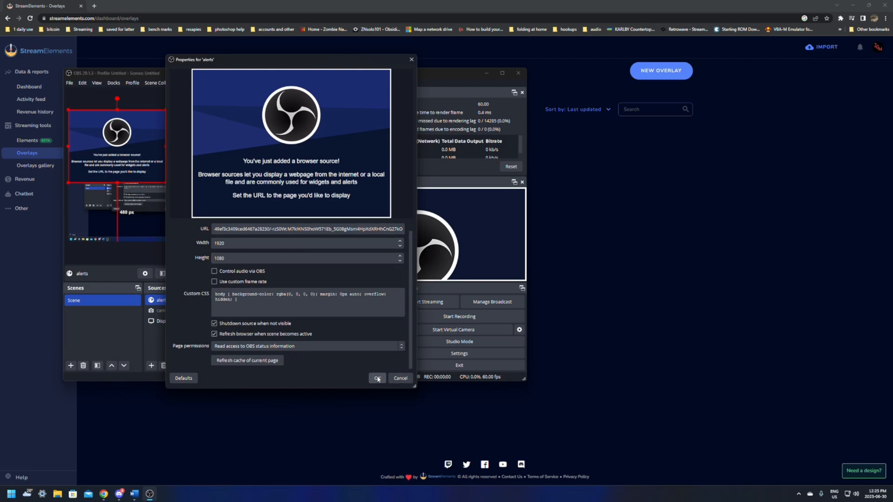
pyautogui.click(377, 378)
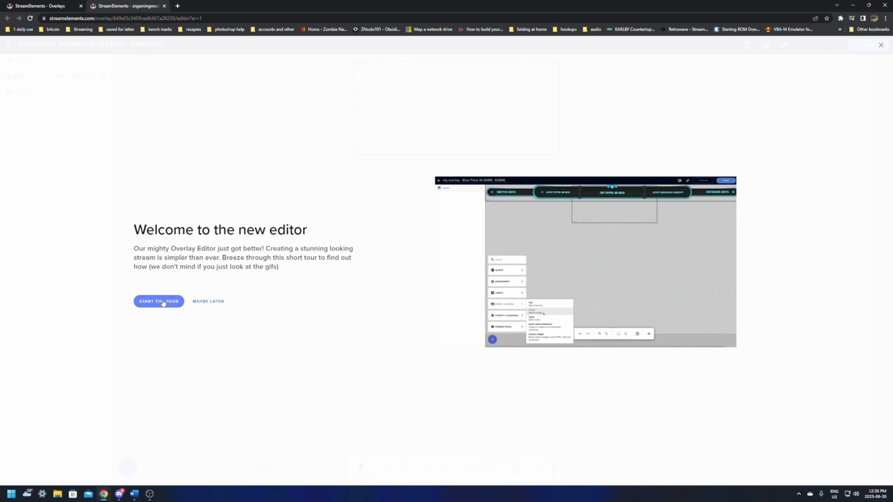
pyautogui.moveTo(258, 278)
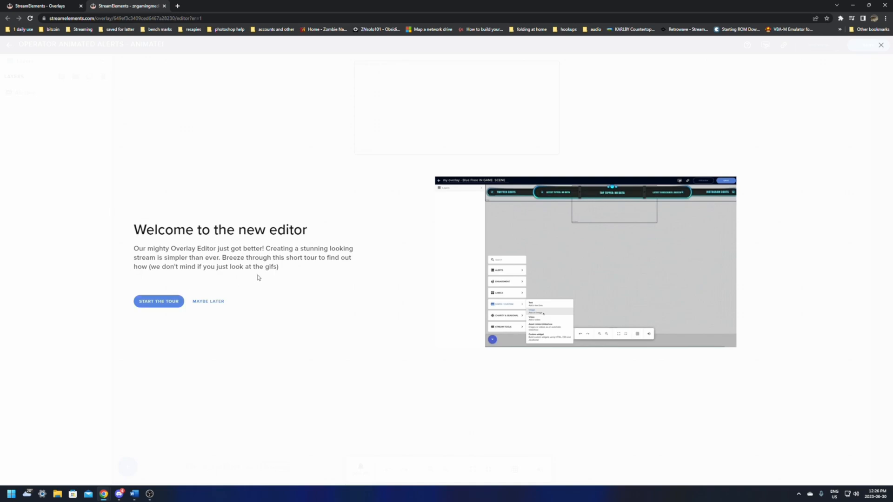
pyautogui.moveTo(224, 289)
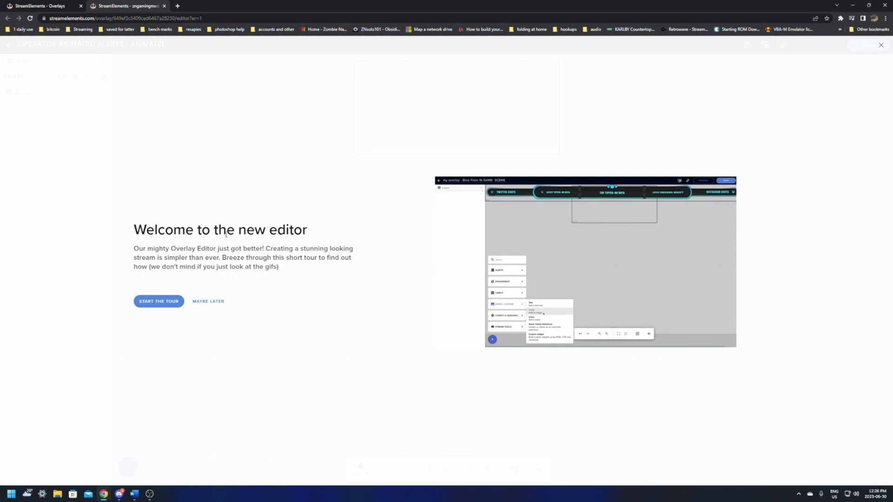
pyautogui.moveTo(243, 299)
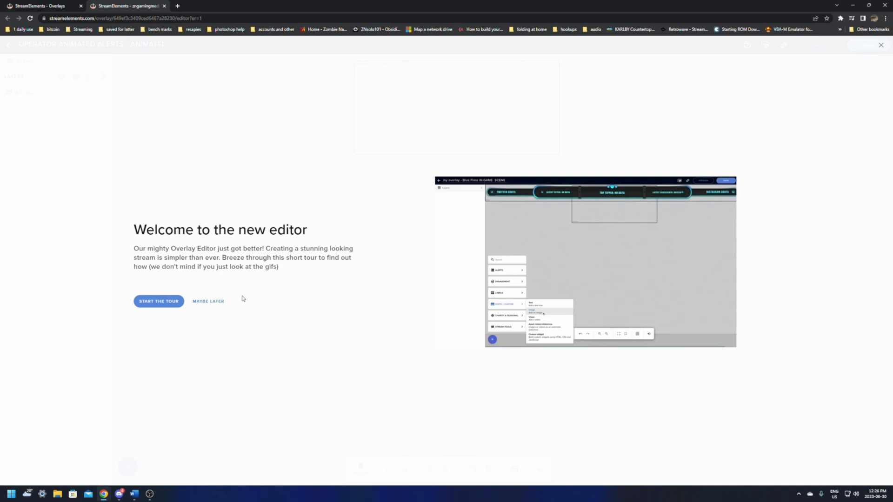
# Step: Dismiss the new editor's welcome tour with Maybe Later
pyautogui.click(208, 301)
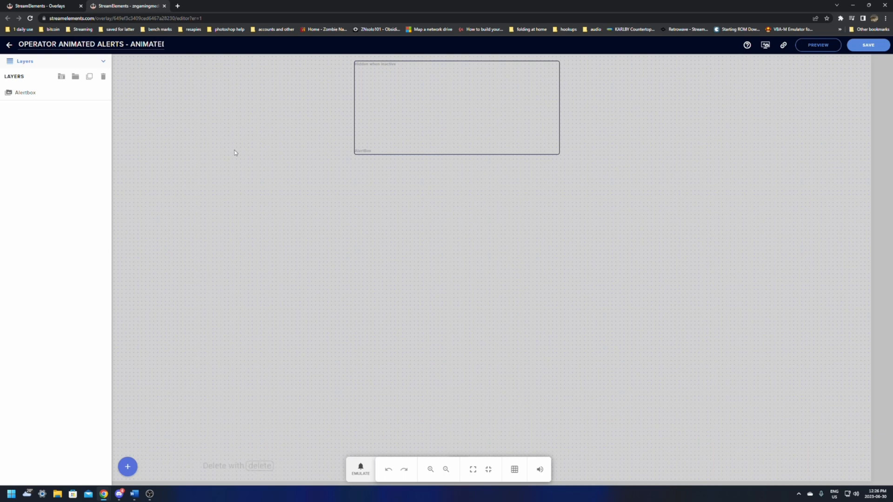
# Step: From the Alertbox settings' Emulate list, play test subscriber alerts and a $10 tip alert
pyautogui.click(25, 92)
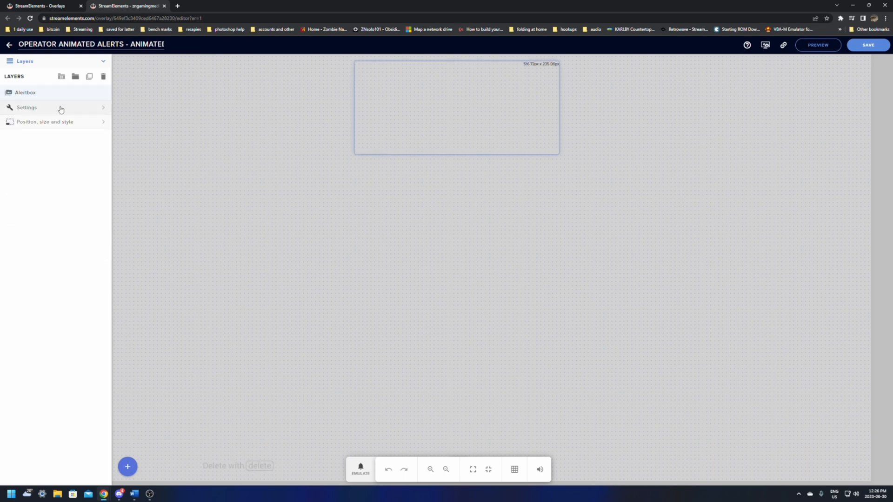
pyautogui.click(26, 108)
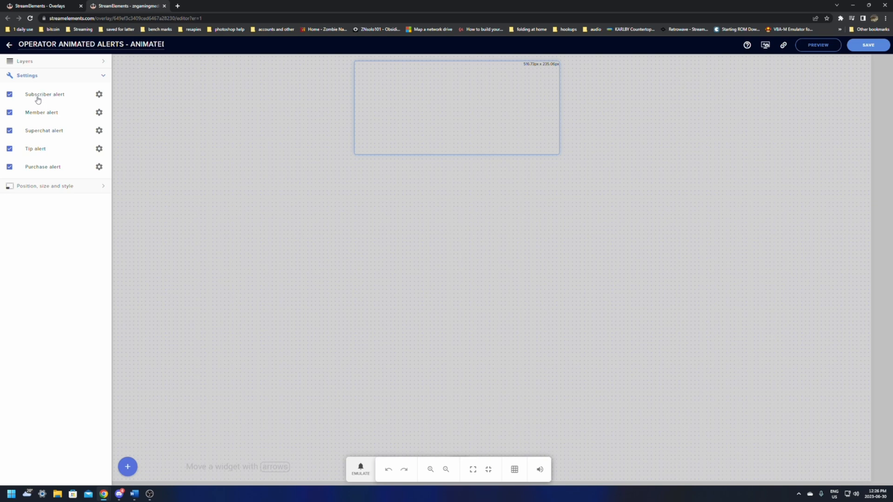
pyautogui.moveTo(62, 134)
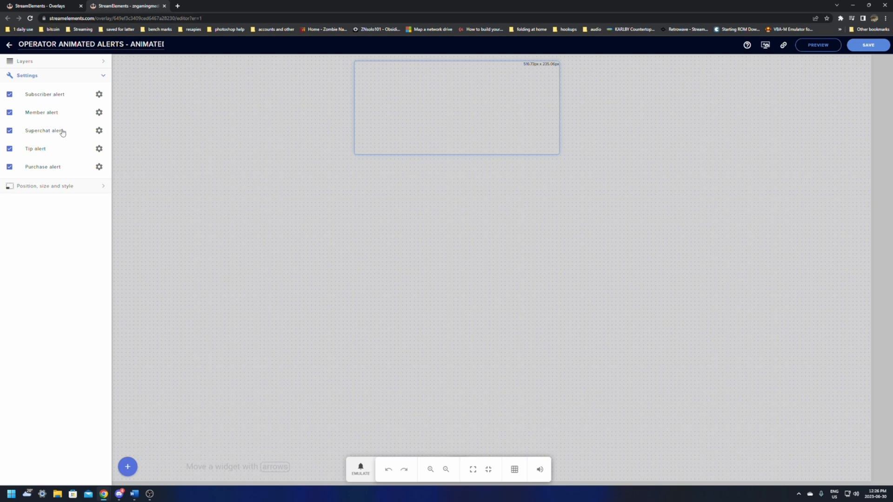
pyautogui.moveTo(68, 168)
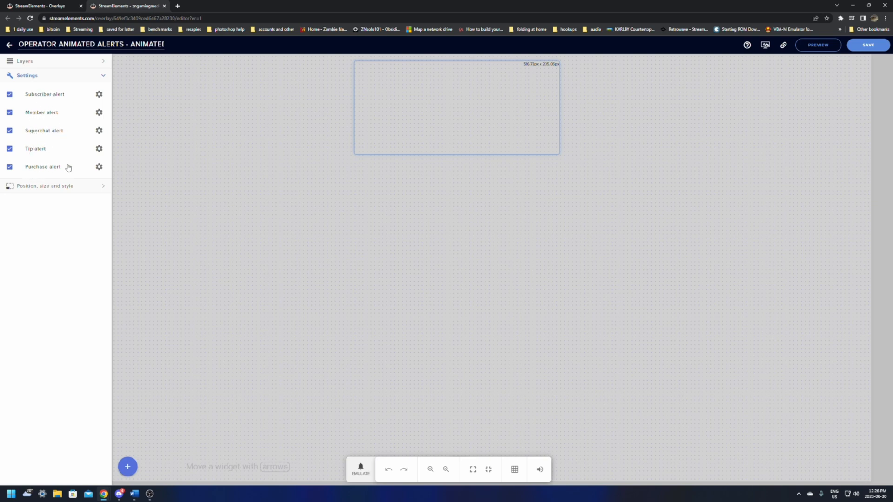
pyautogui.click(361, 469)
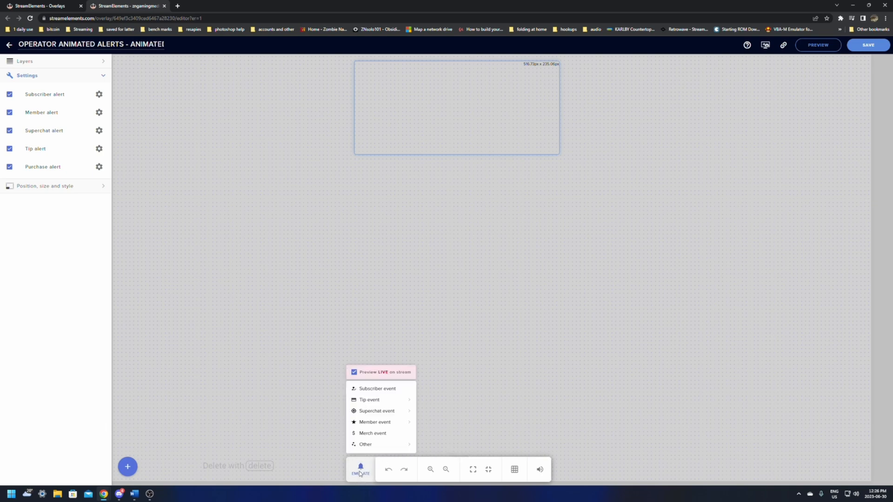
pyautogui.moveTo(392, 391)
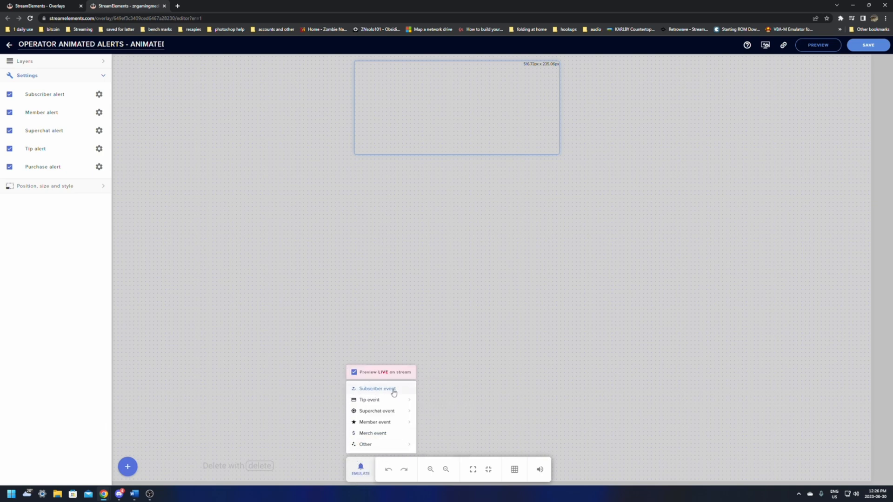
pyautogui.click(376, 388)
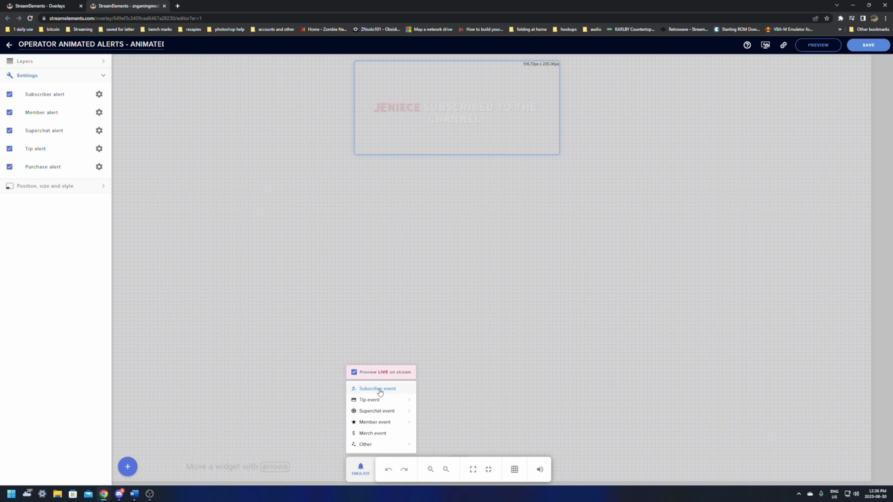
pyautogui.click(377, 388)
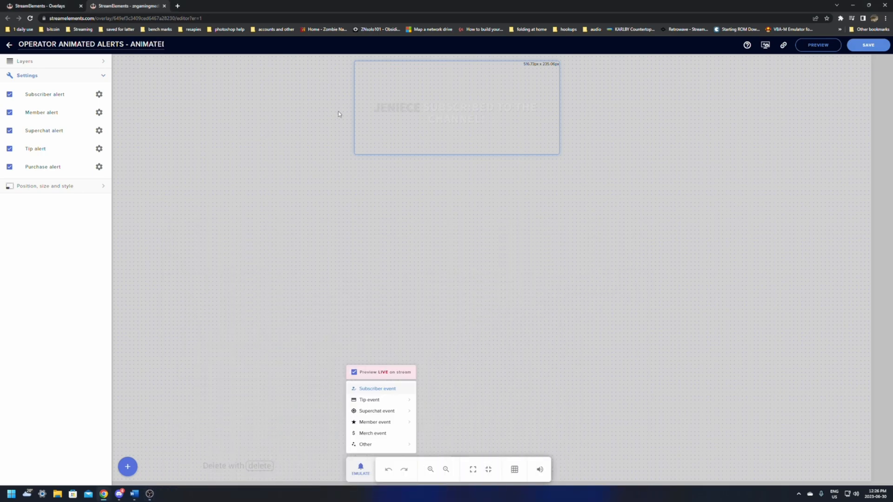
pyautogui.moveTo(372, 123)
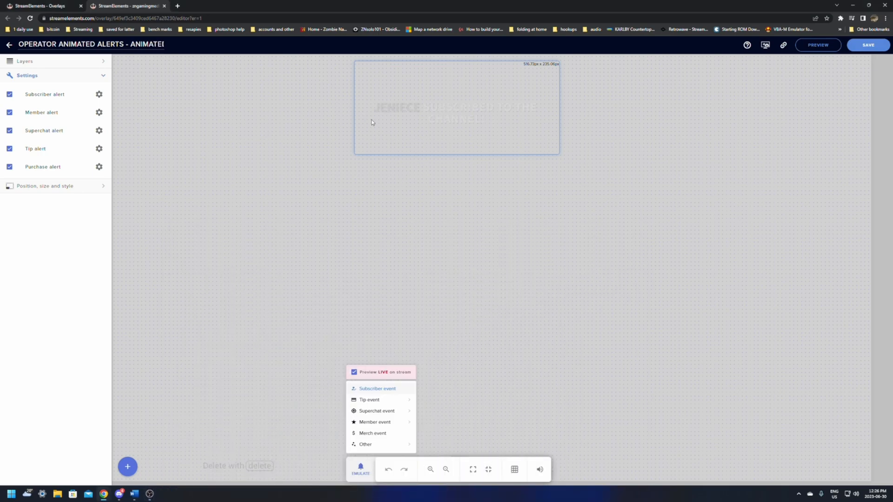
pyautogui.moveTo(150, 493)
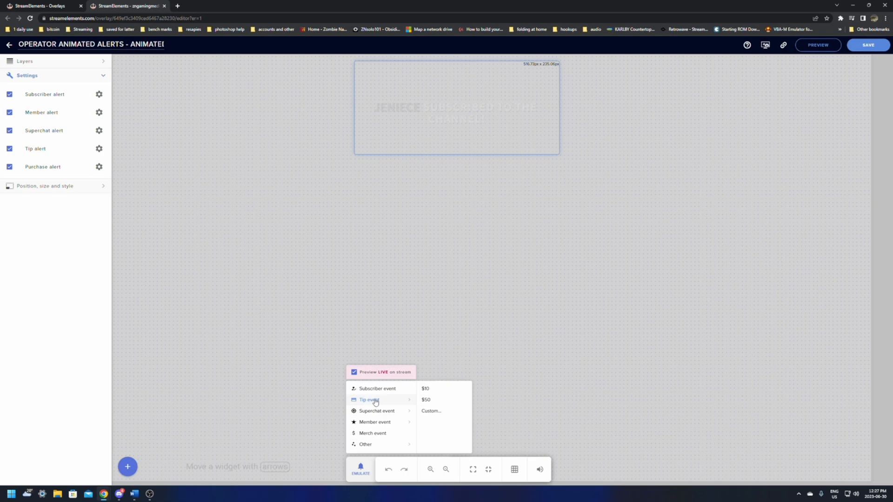
pyautogui.click(425, 400)
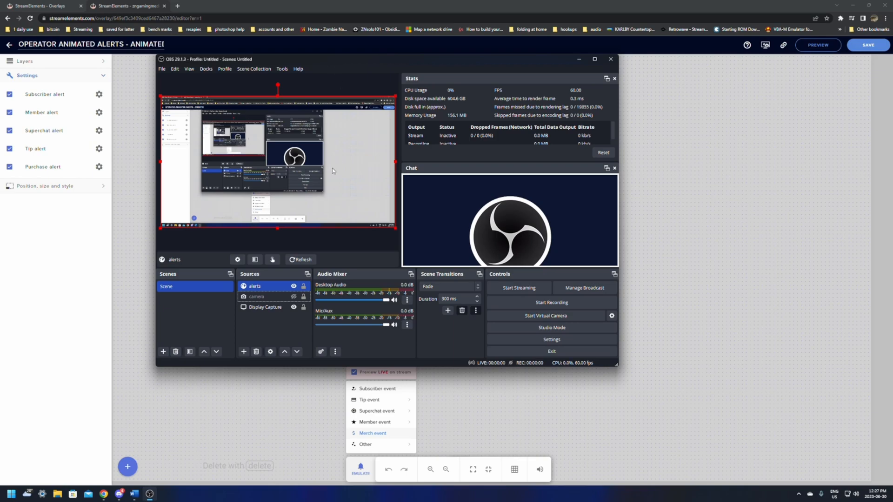
# Step: Open the OBS alerts source's properties to review them, then close the dialog
pyautogui.click(257, 296)
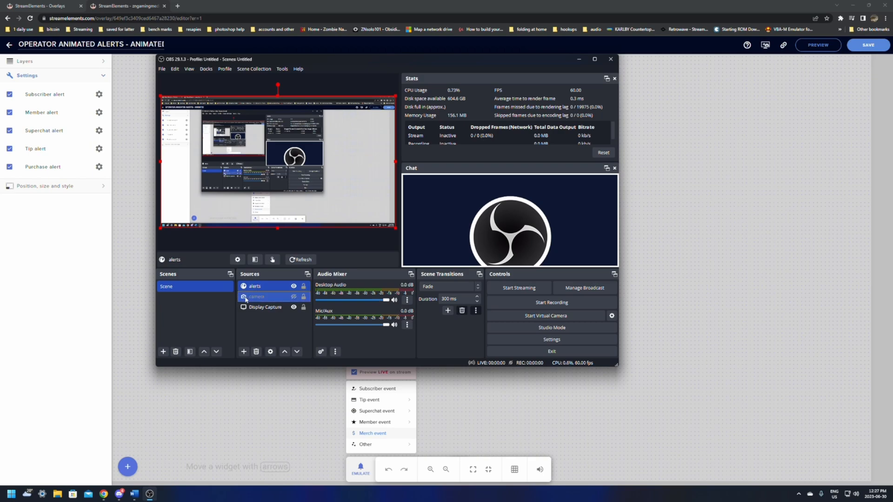
pyautogui.click(254, 286)
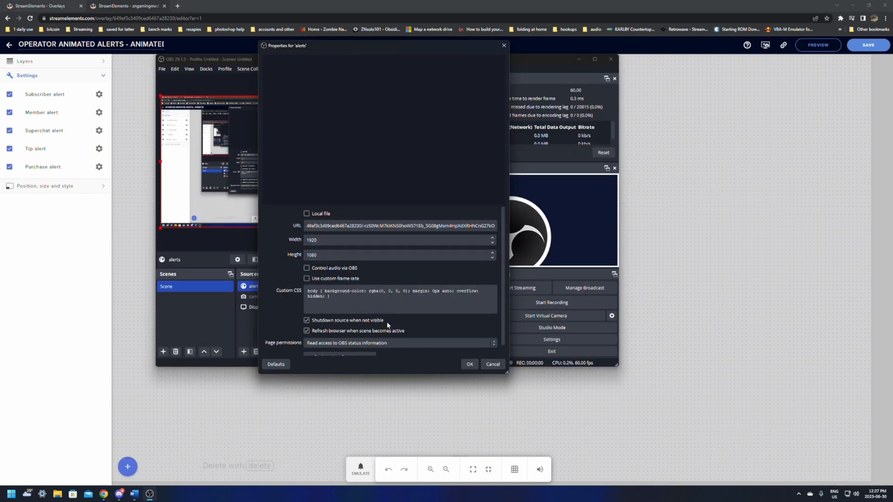
pyautogui.click(469, 364)
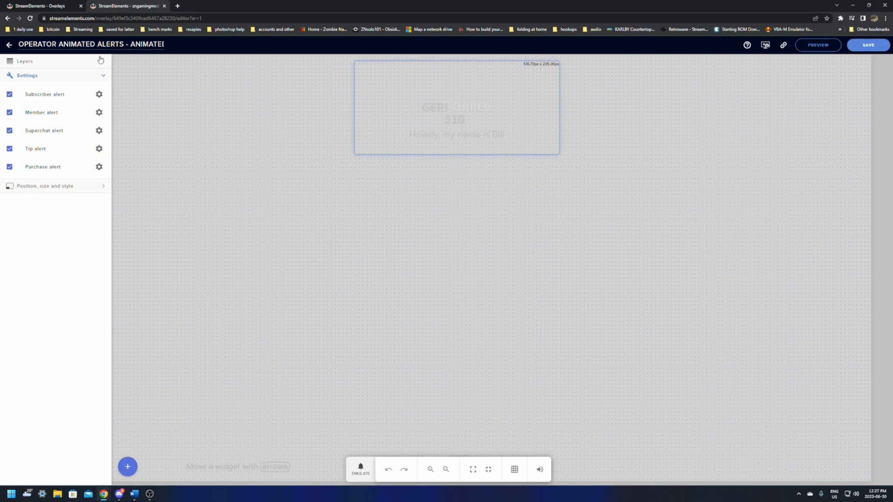
# Step: From My Overlays, go to the Overlays gallery and pick Create on St' patricks animated stream overlays
pyautogui.click(9, 45)
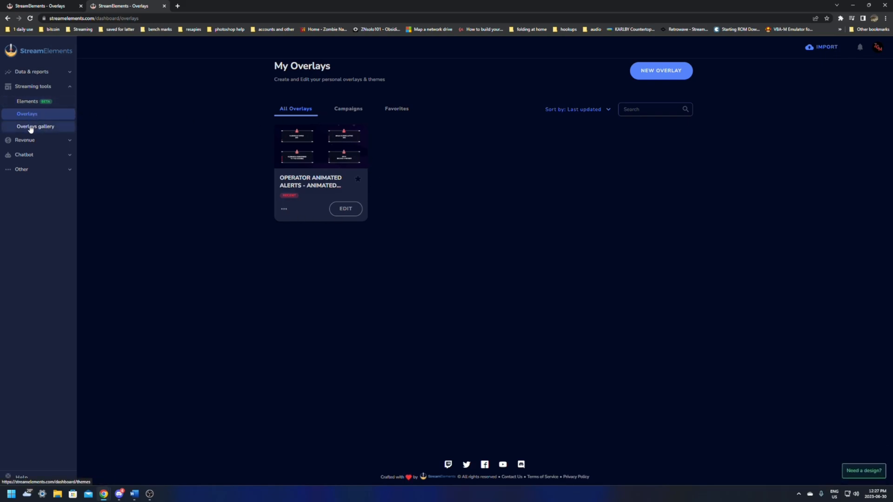
pyautogui.click(33, 126)
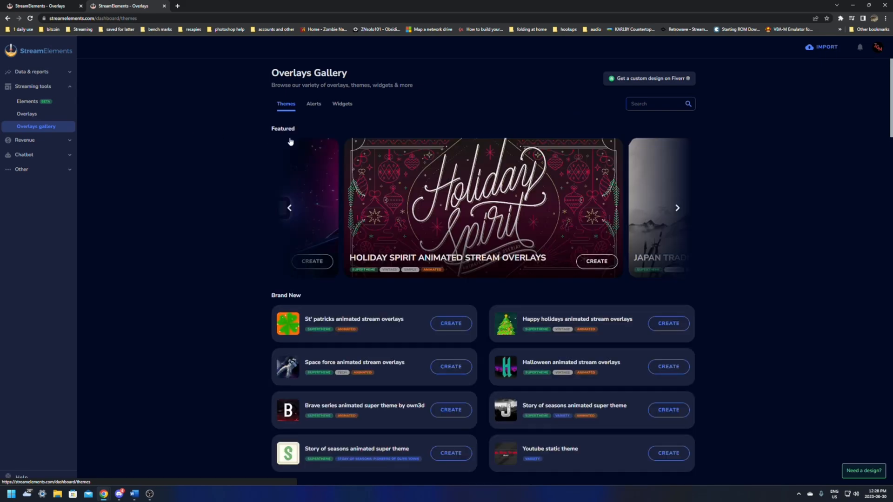
pyautogui.scroll(-3)
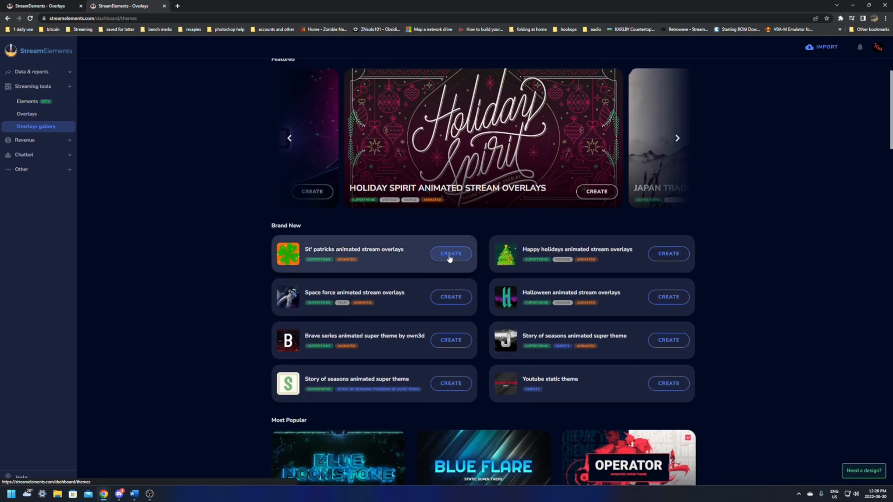
pyautogui.click(451, 254)
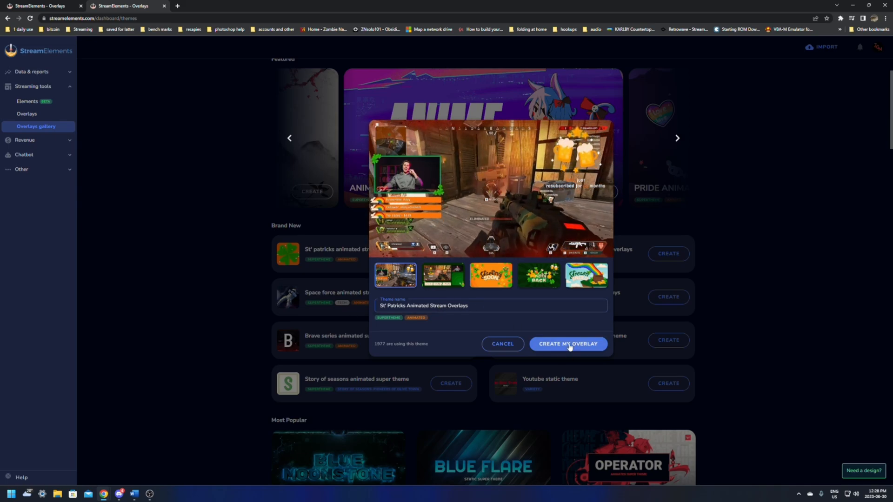
# Step: Confirm Create My Overlay to generate the five St Patricks scene links
pyautogui.click(568, 345)
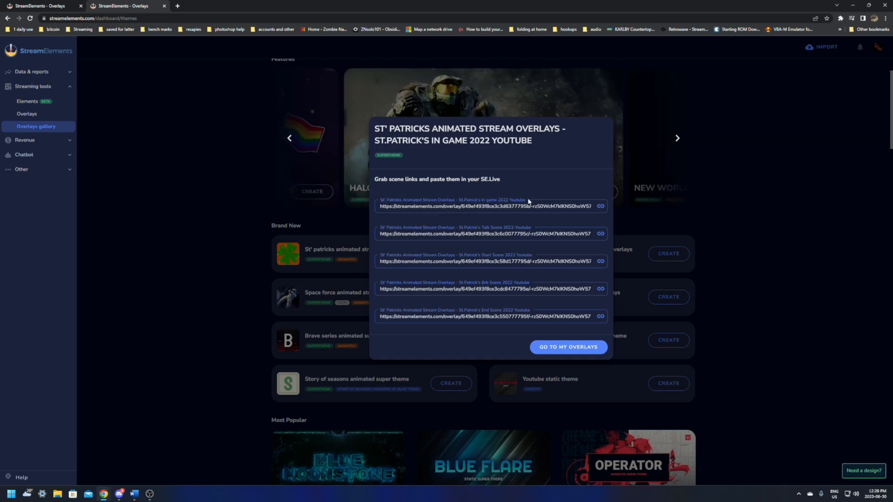
pyautogui.moveTo(483, 230)
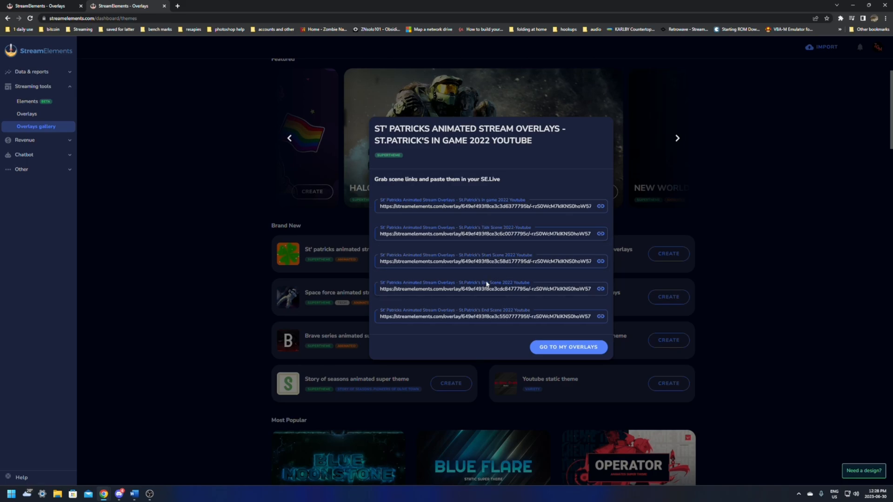
pyautogui.moveTo(602, 312)
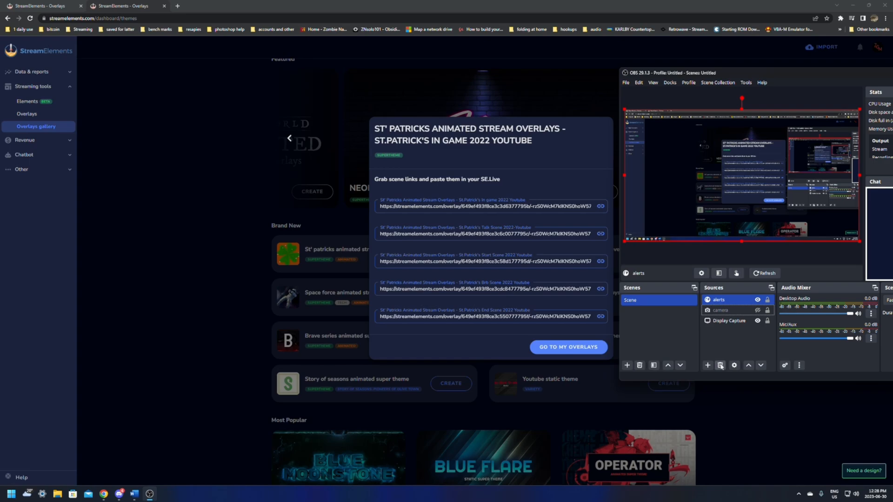
# Step: Add browser source 'in game 2022' with the in-game scene URL at 1920×1080, shutdown and refresh ticked
pyautogui.click(707, 365)
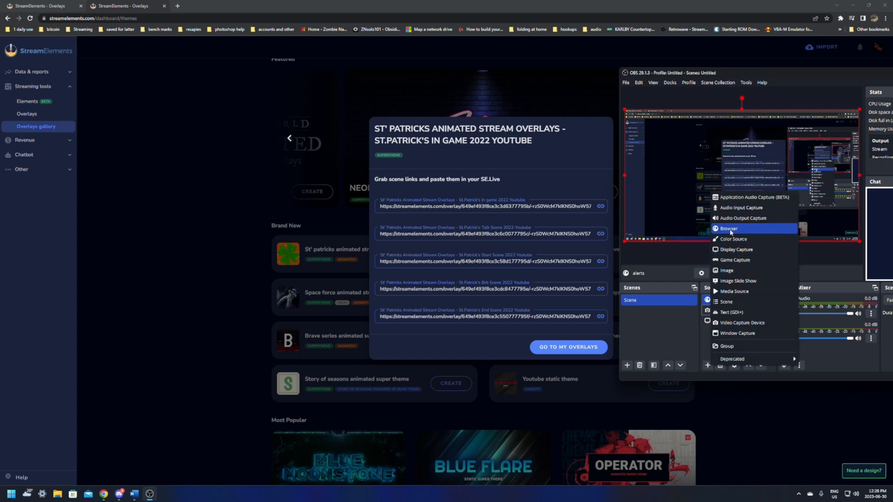
pyautogui.click(729, 229)
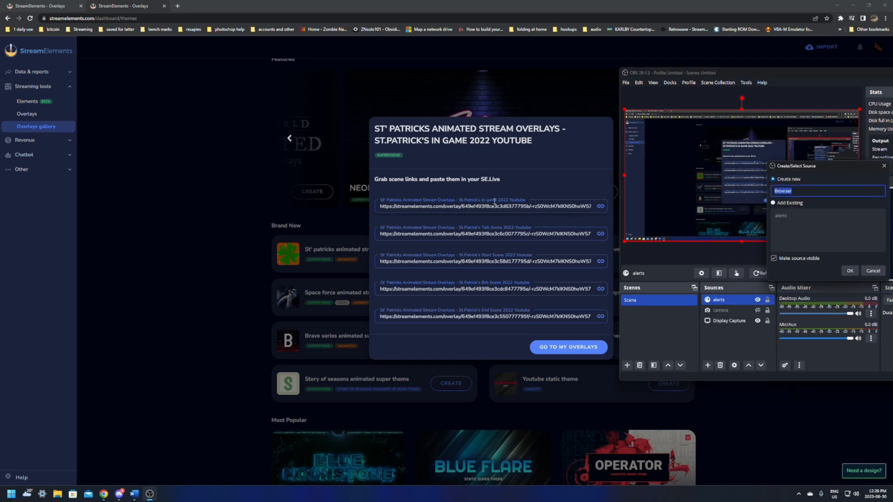
pyautogui.write('in game 2022')
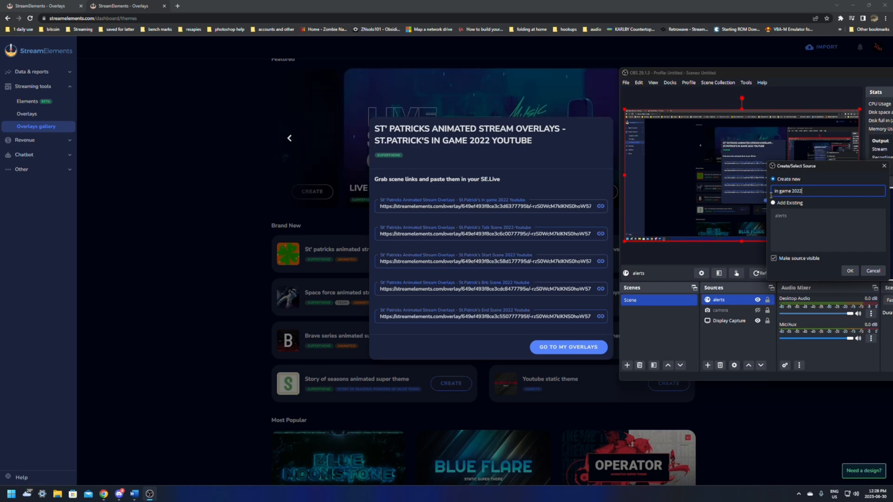
pyautogui.click(850, 271)
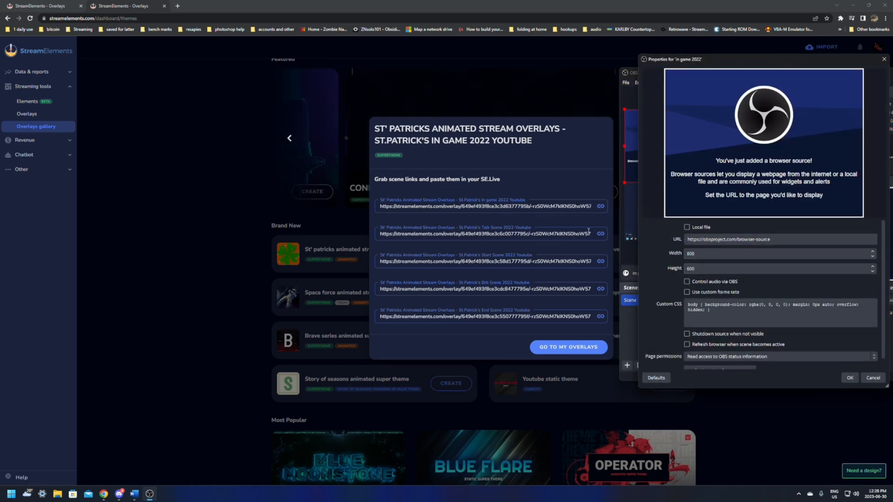
pyautogui.tripleClick(749, 240)
pyautogui.write('1920')
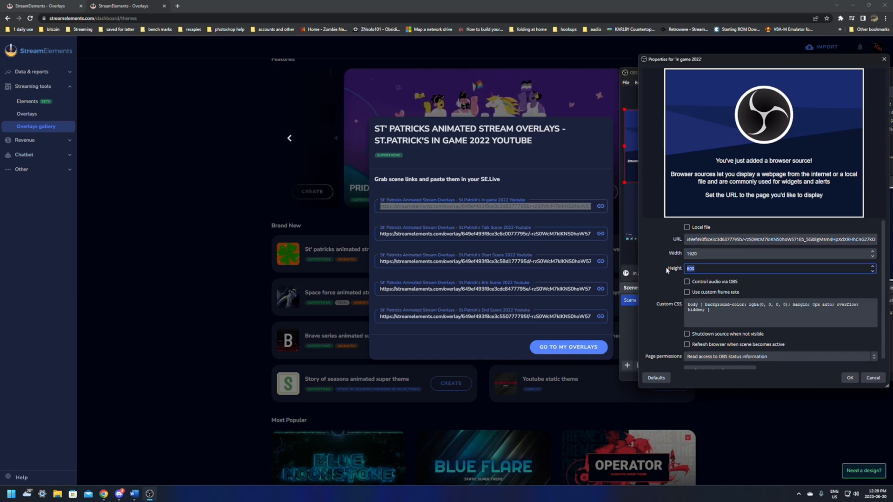
pyautogui.write('1080')
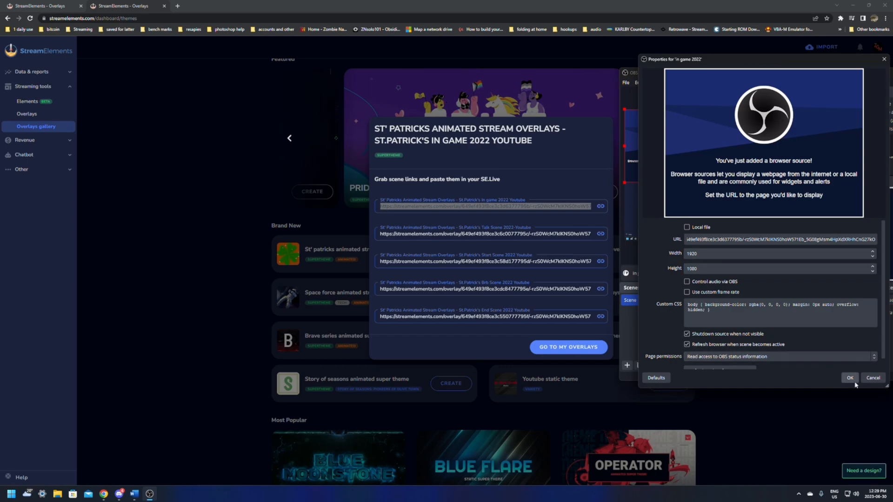
pyautogui.click(850, 377)
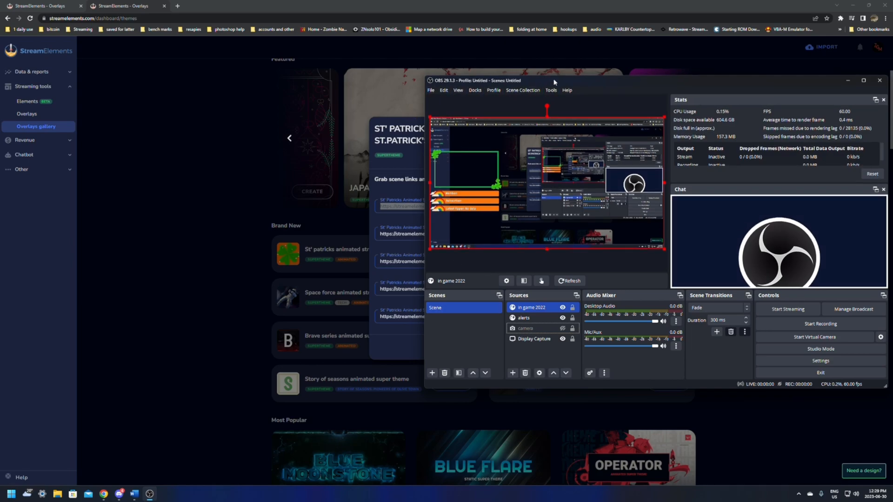
# Step: Add the 'chat chatting' scene and name a new browser source in it 'chat chatt'
pyautogui.moveTo(552, 81); pyautogui.dragTo(692, 85)
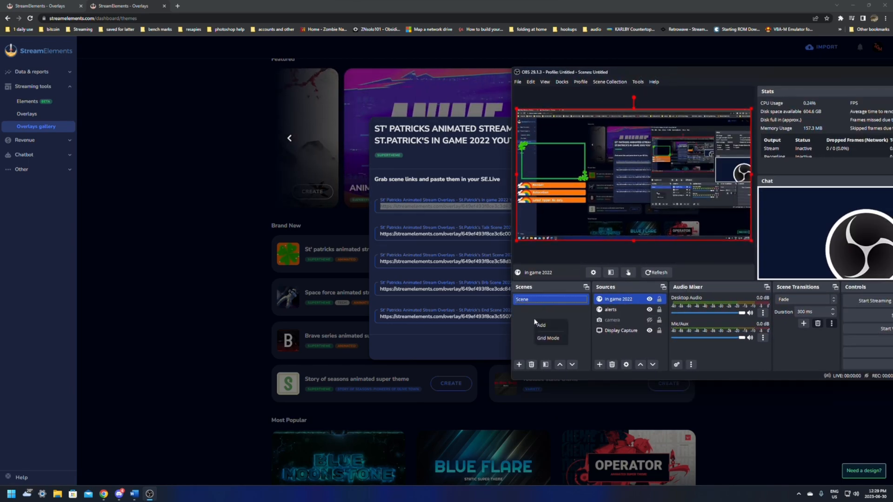
pyautogui.click(541, 325)
pyautogui.write('chat chatting')
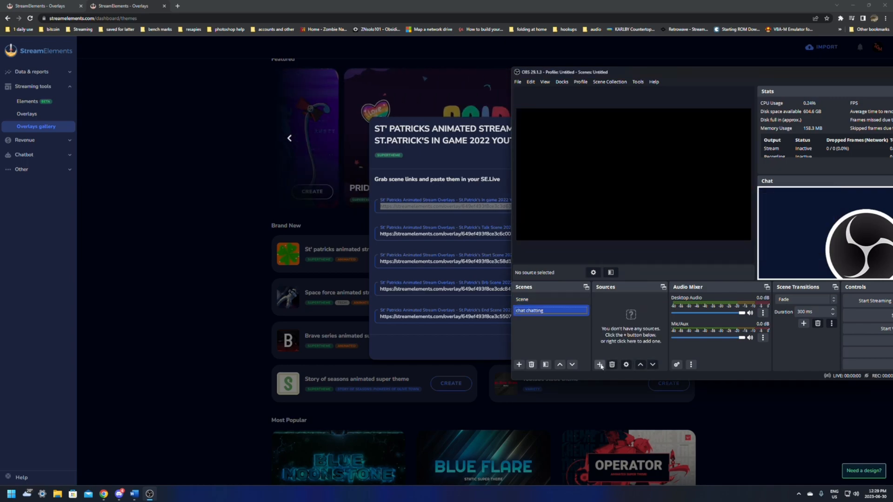
pyautogui.click(599, 364)
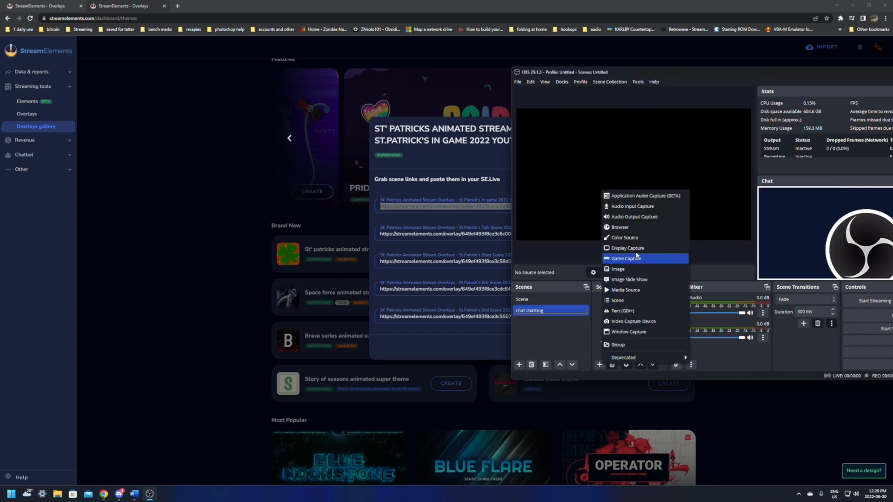
pyautogui.click(626, 259)
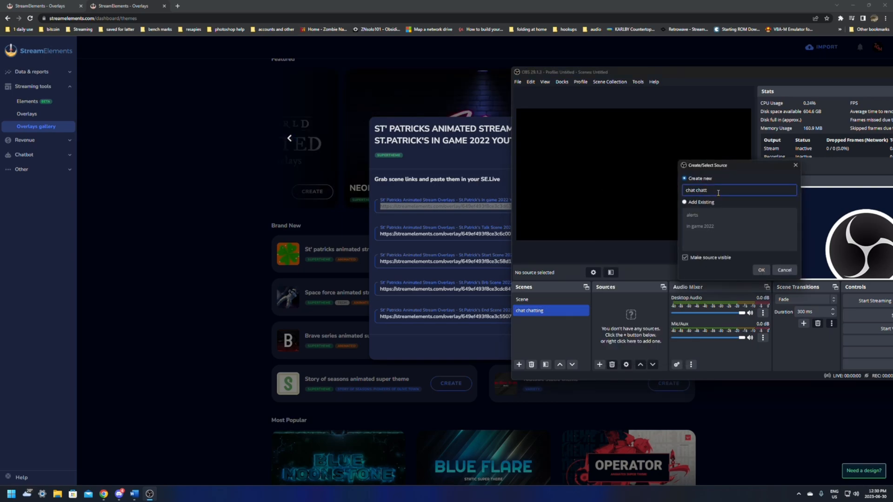
pyautogui.click(760, 269)
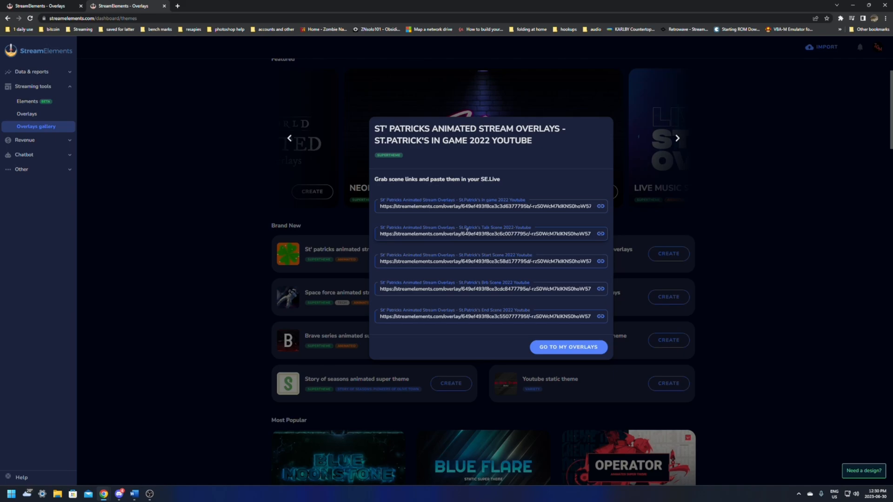
# Step: Load the Talk Scene link in 'chat chatt' at width 1920, shutting down when hidden and refreshing on activation
pyautogui.tripleClick(486, 233)
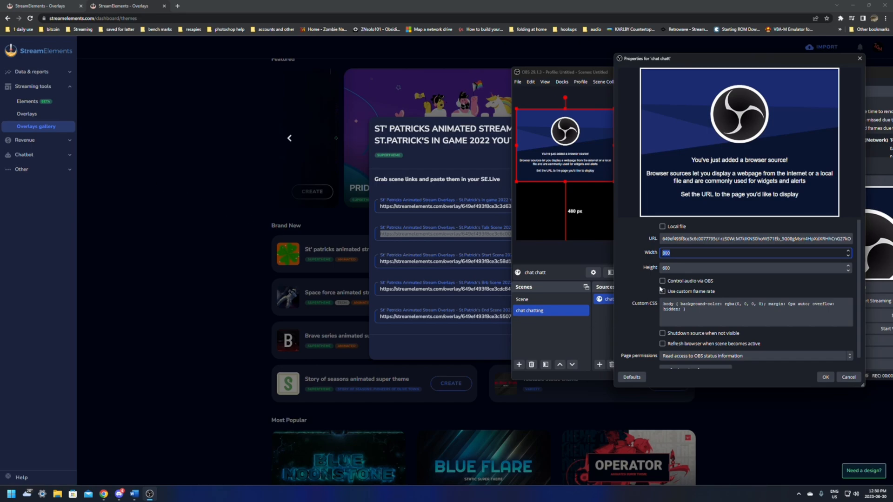
pyautogui.write('1920')
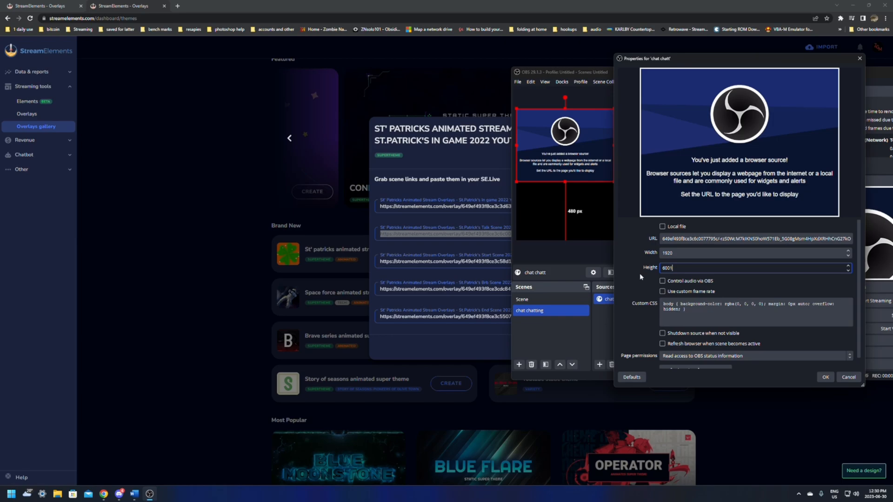
pyautogui.click(662, 333)
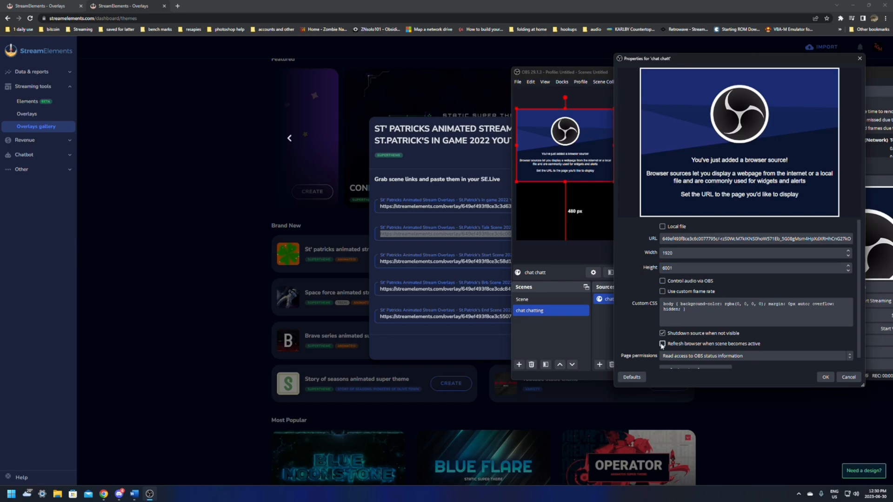
pyautogui.click(662, 344)
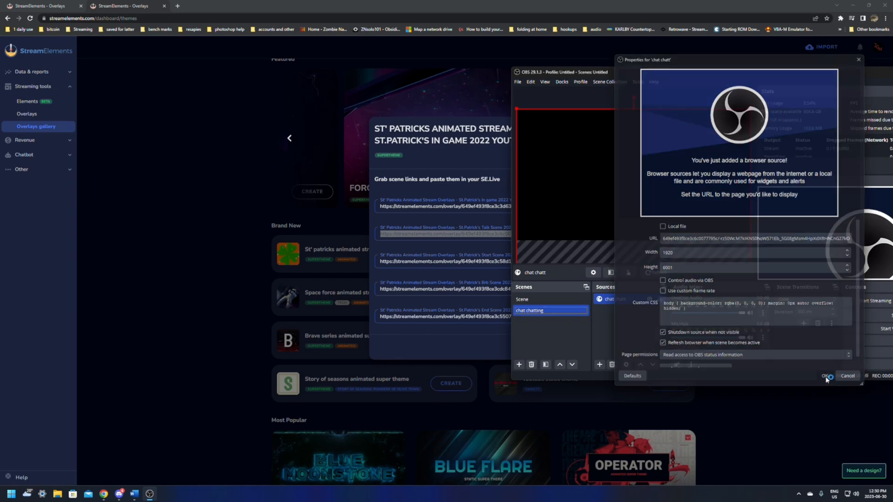
pyautogui.click(826, 375)
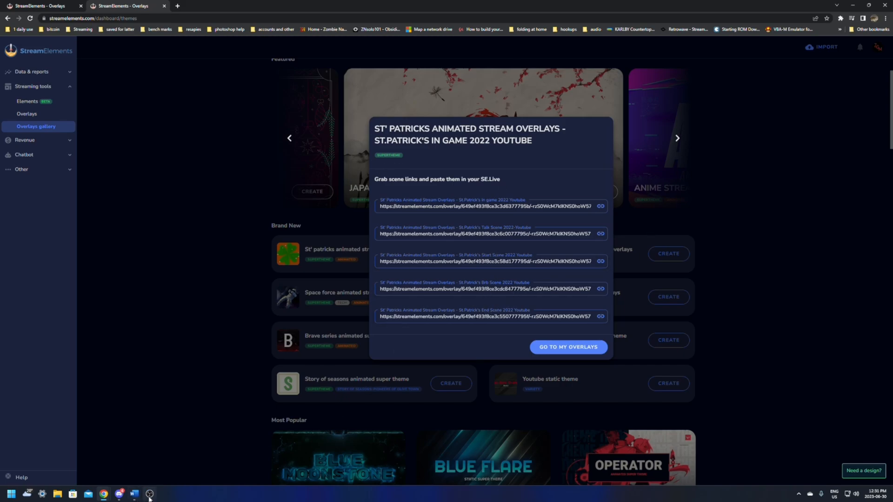
pyautogui.click(148, 493)
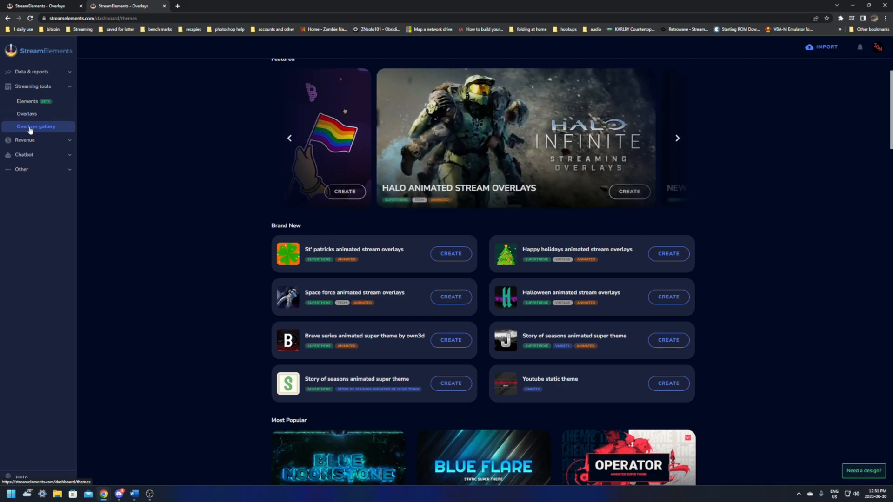
pyautogui.scroll(-3)
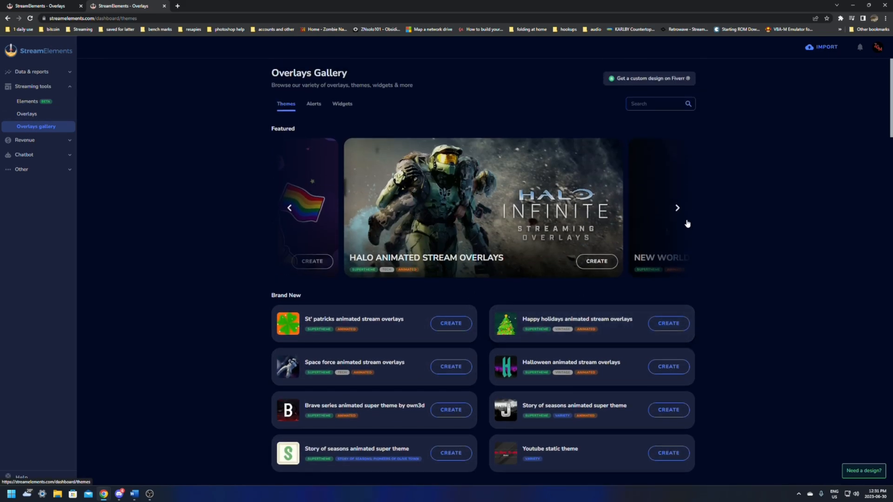
pyautogui.scroll(-3)
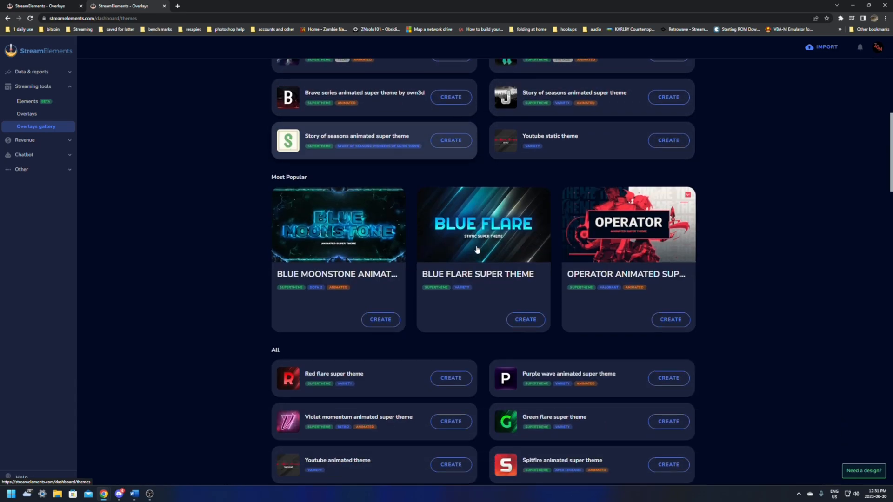
pyautogui.scroll(-3)
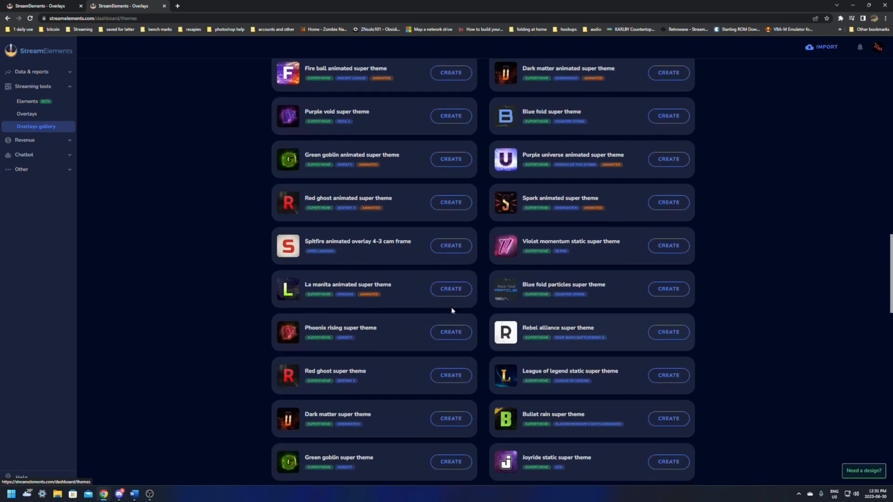
# Step: From My Overlays, start a new custom overlay at 1080p resolution
pyautogui.click(26, 114)
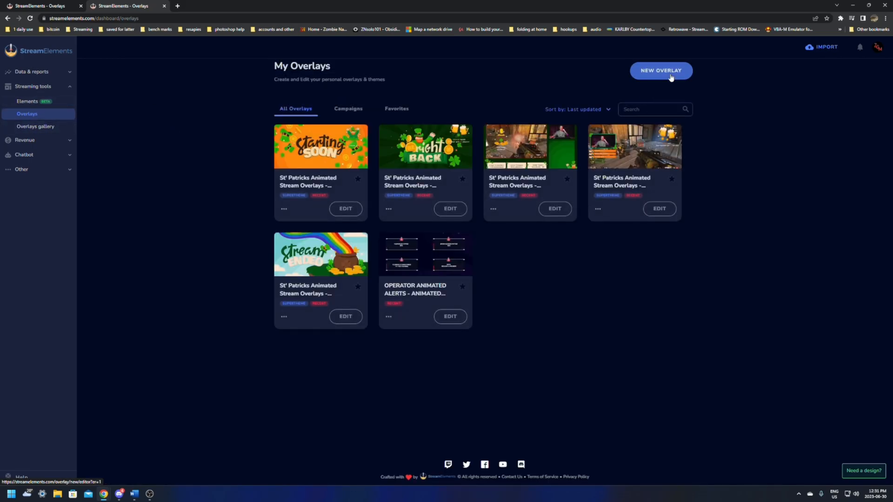
pyautogui.click(661, 70)
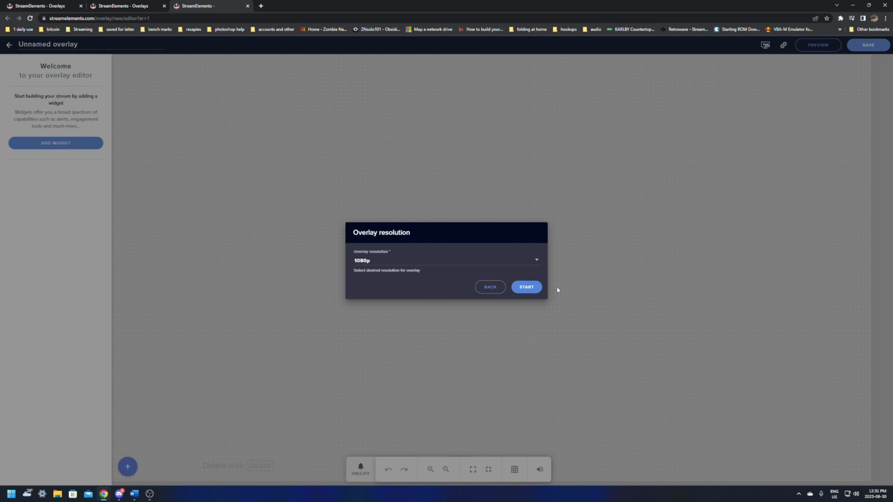
pyautogui.moveTo(472, 240)
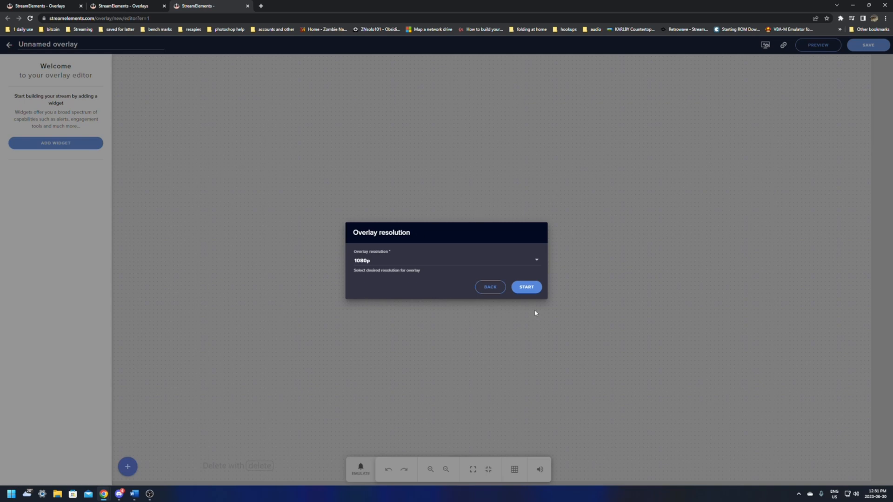
pyautogui.click(526, 287)
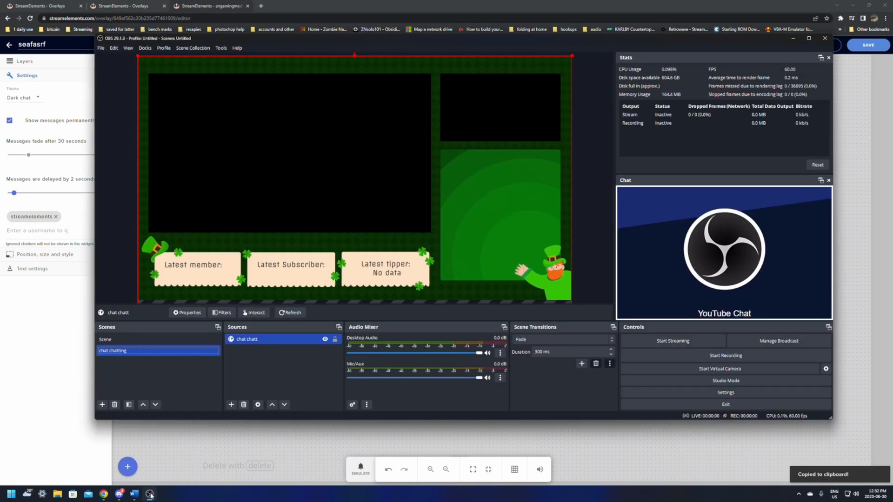
# Step: Return to Chrome and open the Overlays gallery under Streaming tools
pyautogui.click(125, 6)
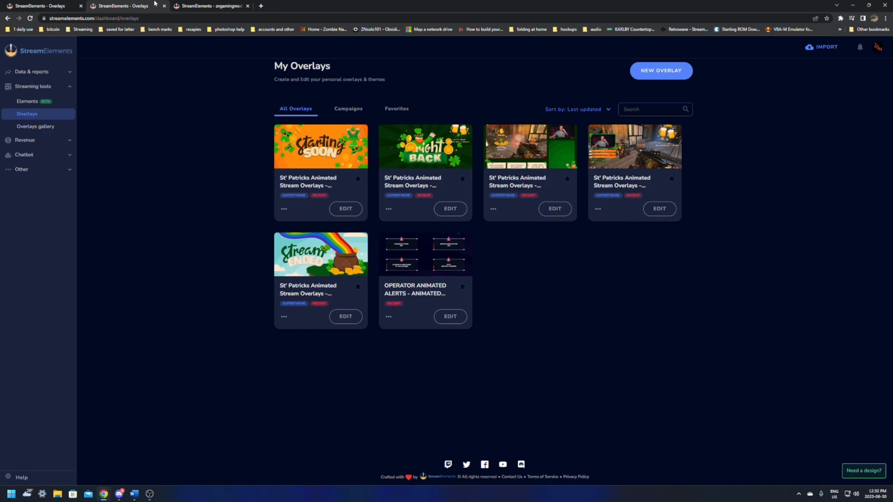
pyautogui.click(34, 126)
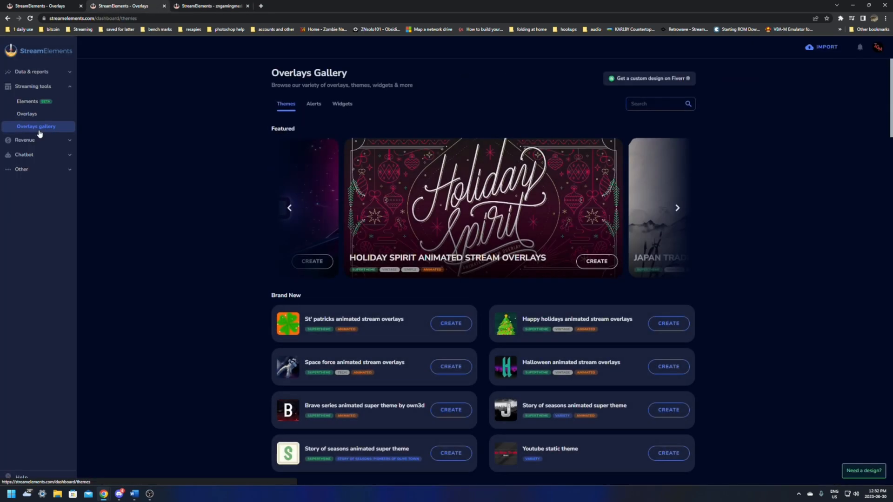
# Step: Show the gallery's Alerts, choose Add to an existing overlay for one, then cancel
pyautogui.click(313, 103)
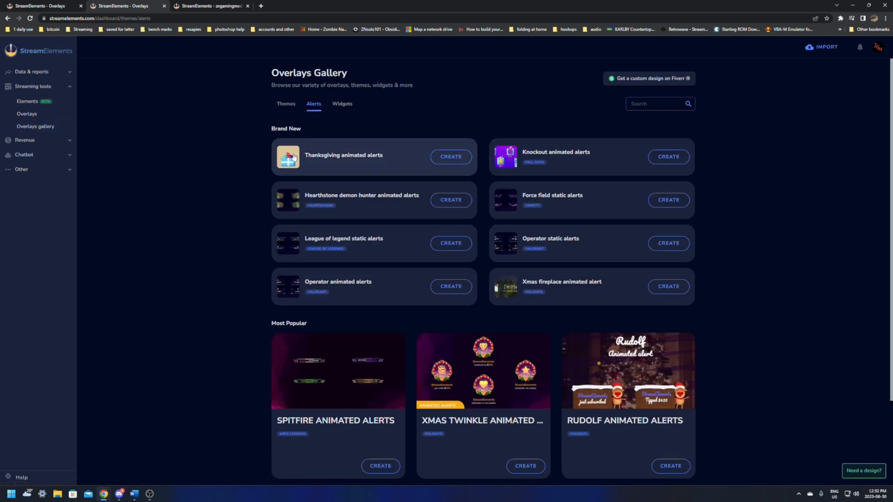
pyautogui.moveTo(433, 265)
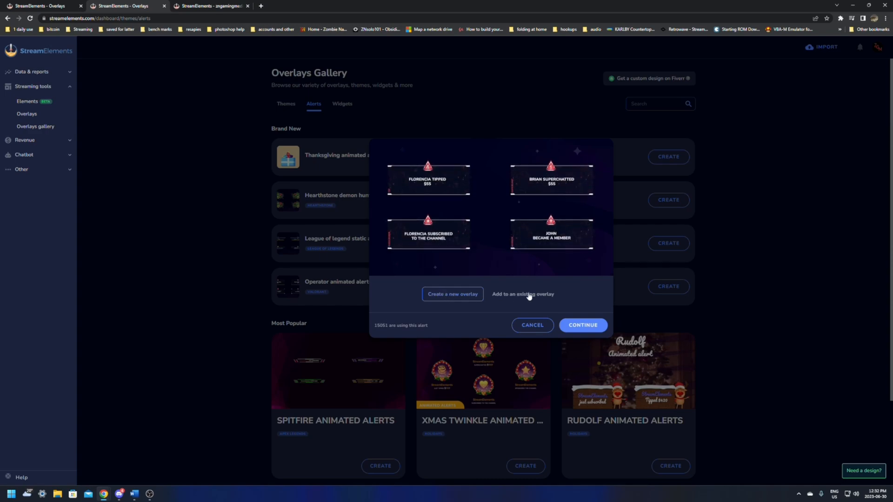
pyautogui.click(522, 294)
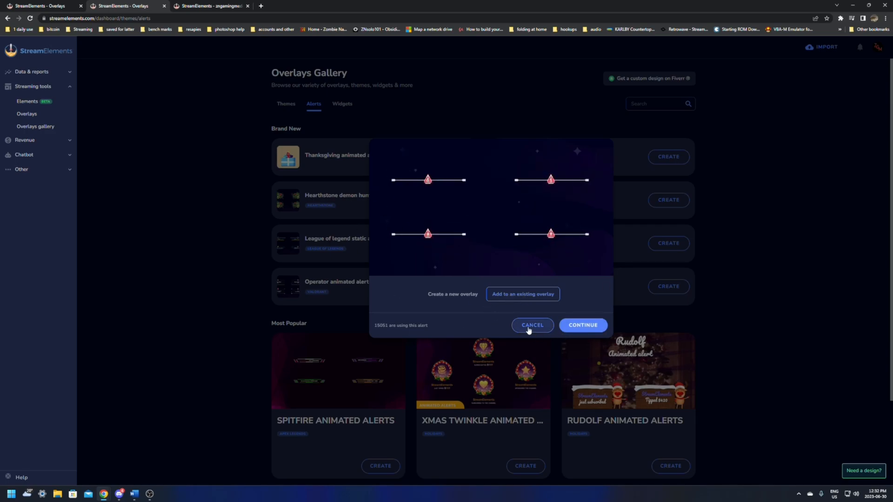
pyautogui.click(532, 325)
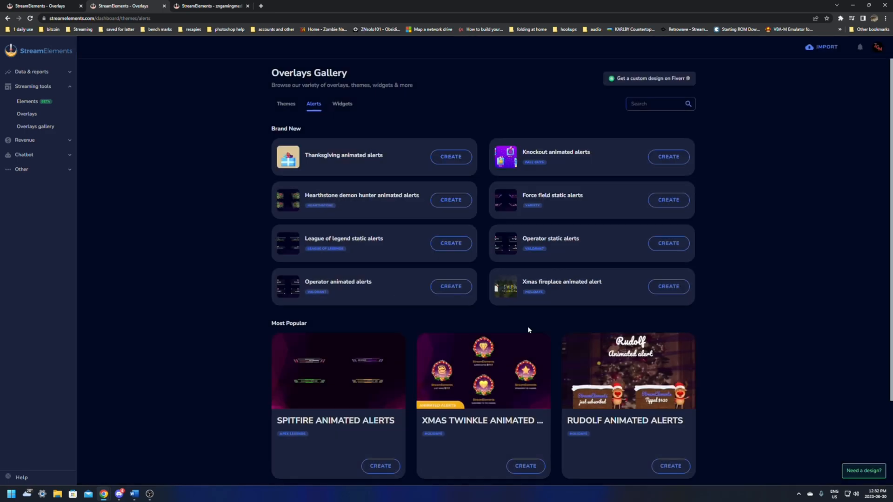
# Step: Open My Overlays listing seven overlays, and expand the Revenue sidebar section
pyautogui.click(26, 114)
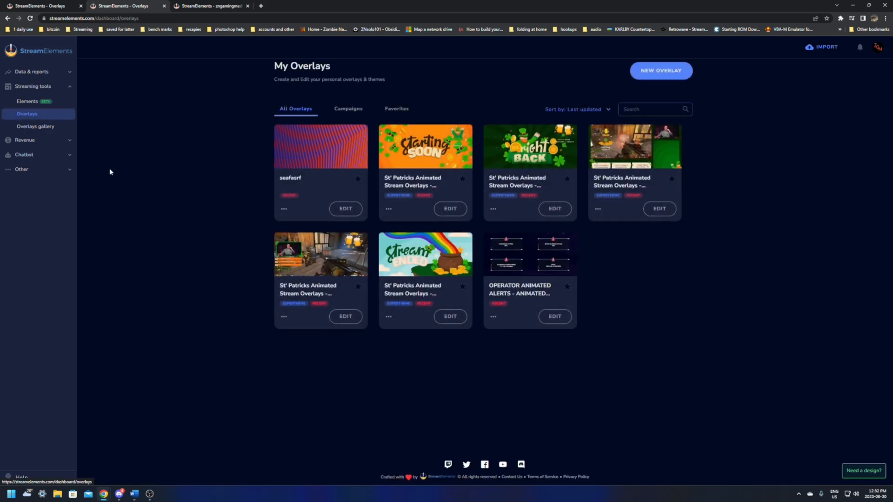
pyautogui.moveTo(104, 159)
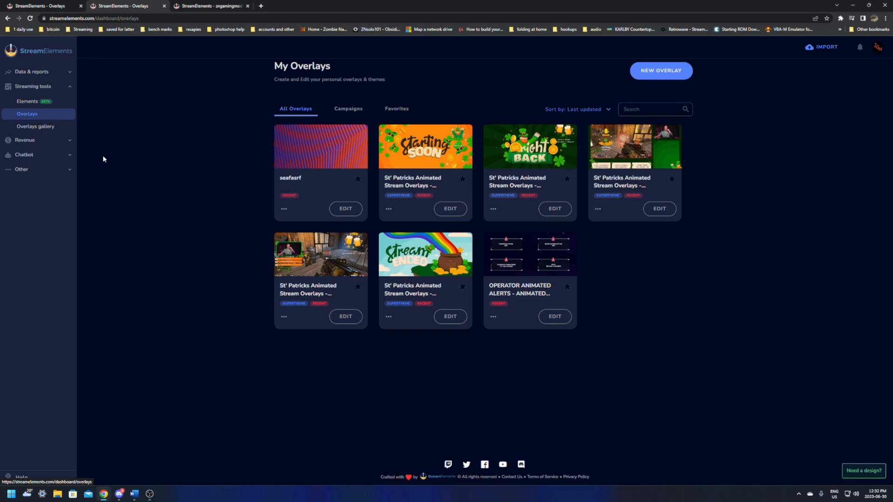
pyautogui.moveTo(512, 110)
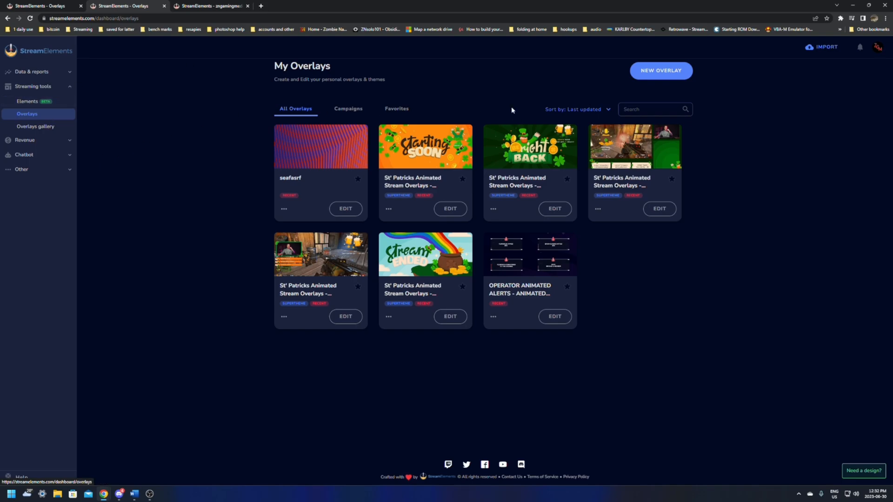
pyautogui.moveTo(35, 140)
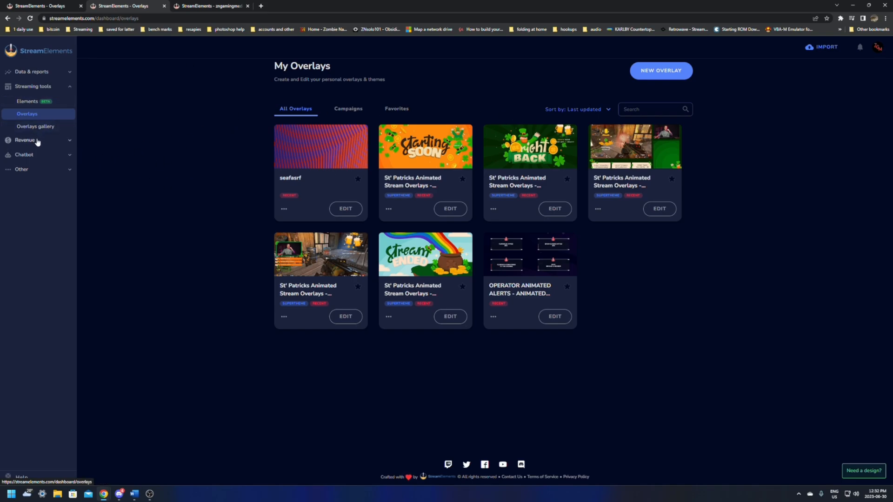
pyautogui.click(23, 140)
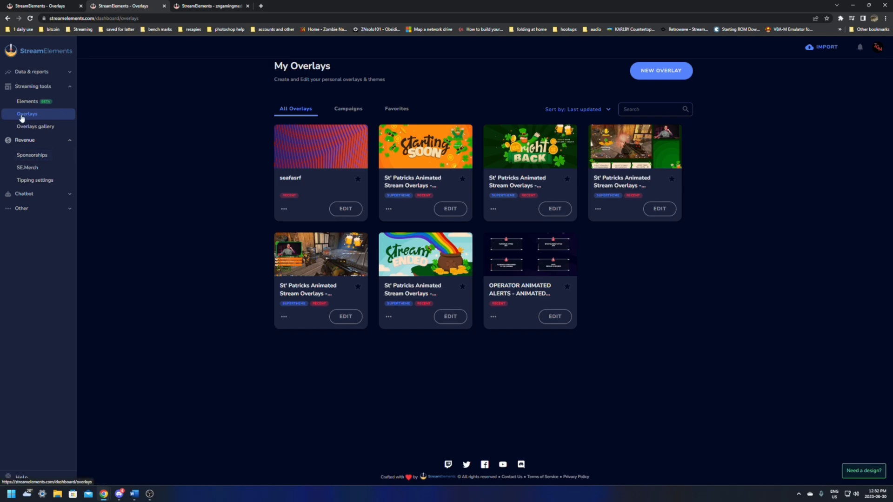
pyautogui.moveTo(34, 178)
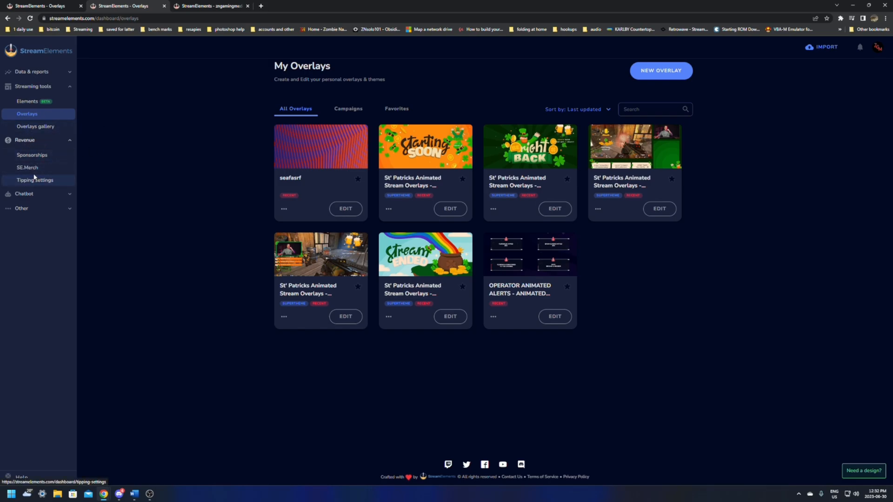
pyautogui.moveTo(29, 174)
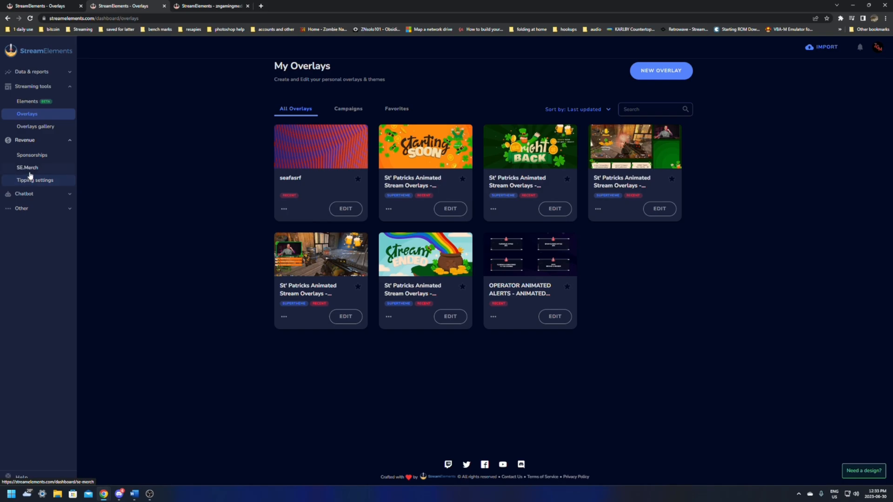
# Step: Choose SE.Merch under Revenue and let the merch store page load
pyautogui.click(27, 167)
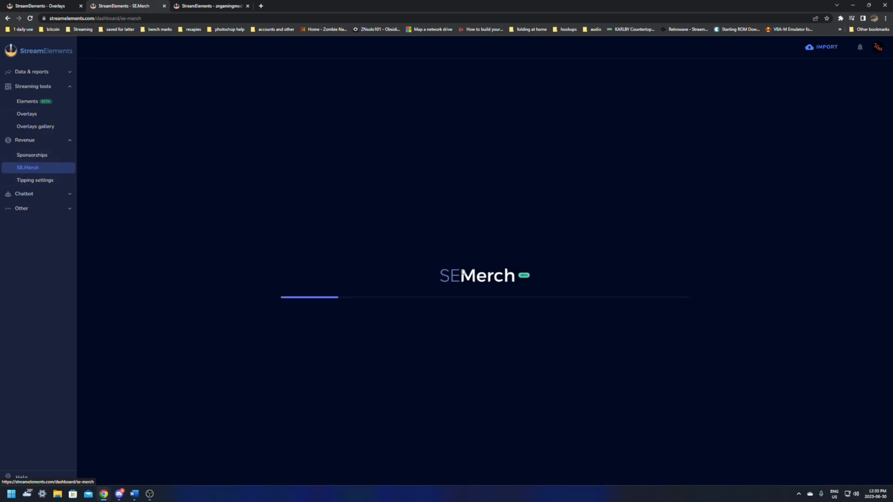
pyautogui.moveTo(450, 346)
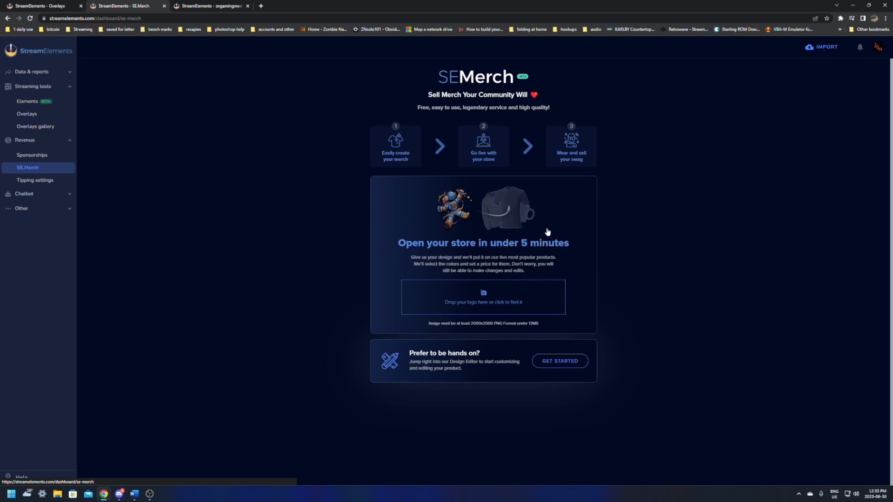
pyautogui.moveTo(578, 108)
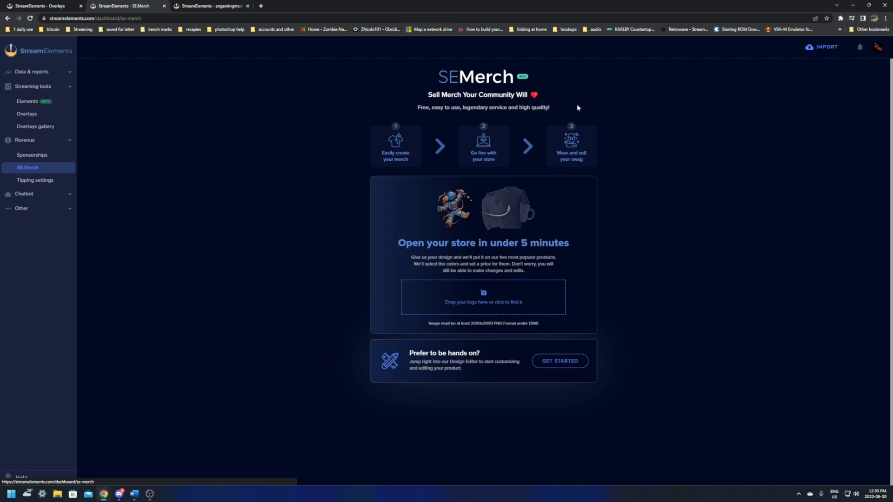
pyautogui.moveTo(591, 205)
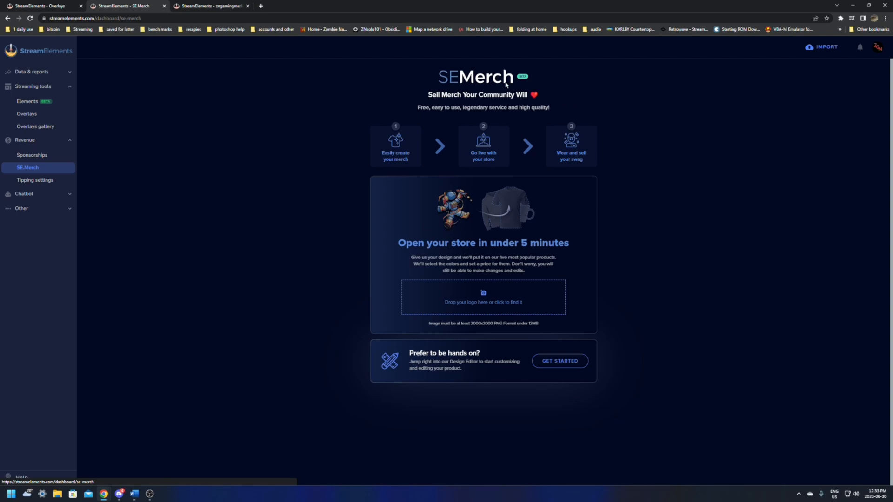
pyautogui.moveTo(515, 256)
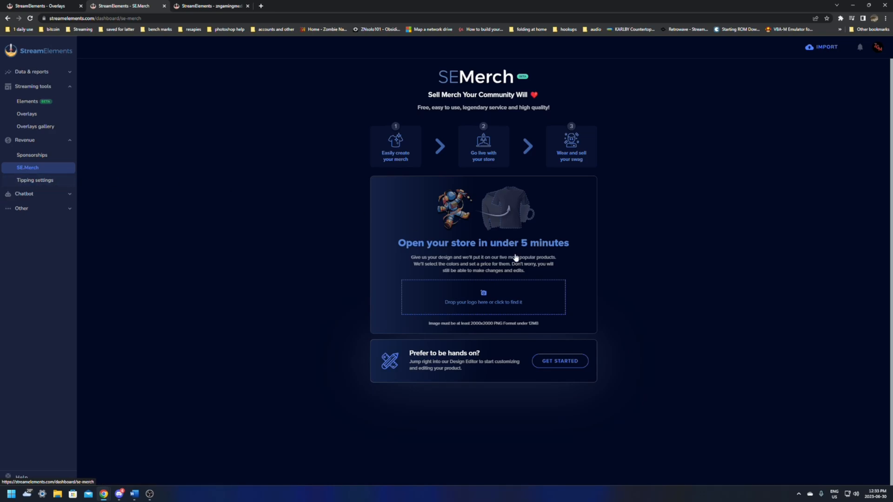
pyautogui.moveTo(540, 273)
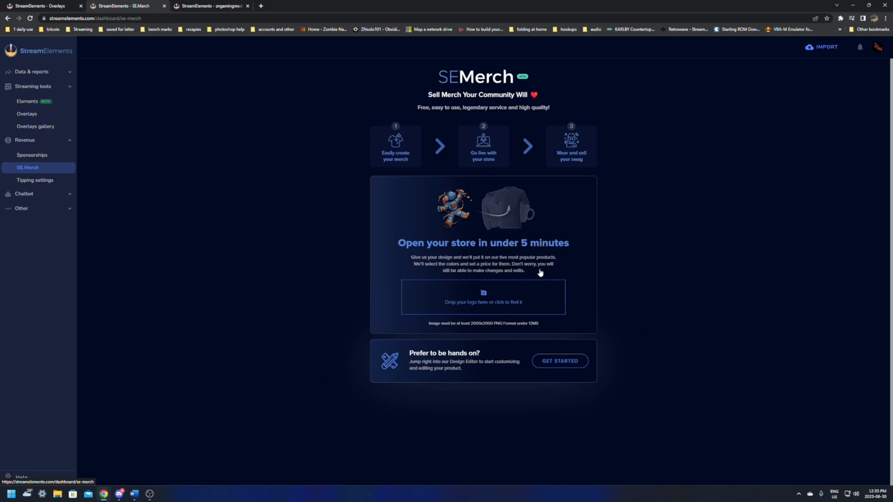
pyautogui.moveTo(447, 157)
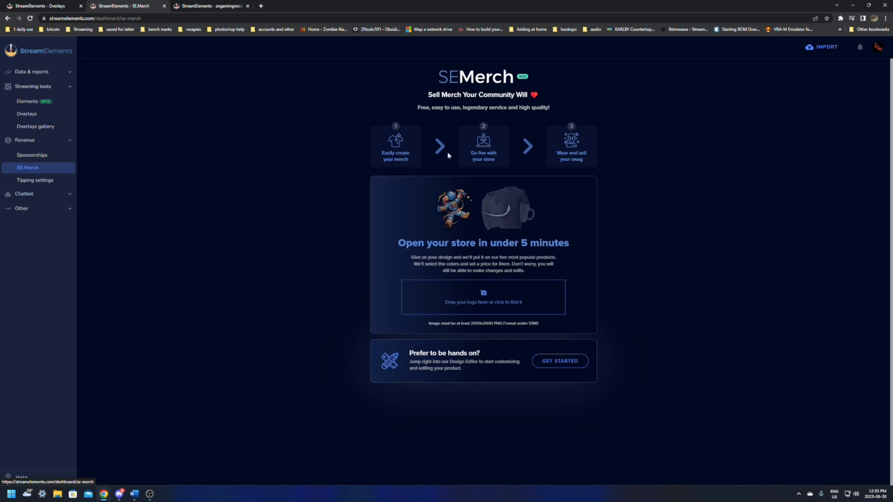
pyautogui.moveTo(752, 112)
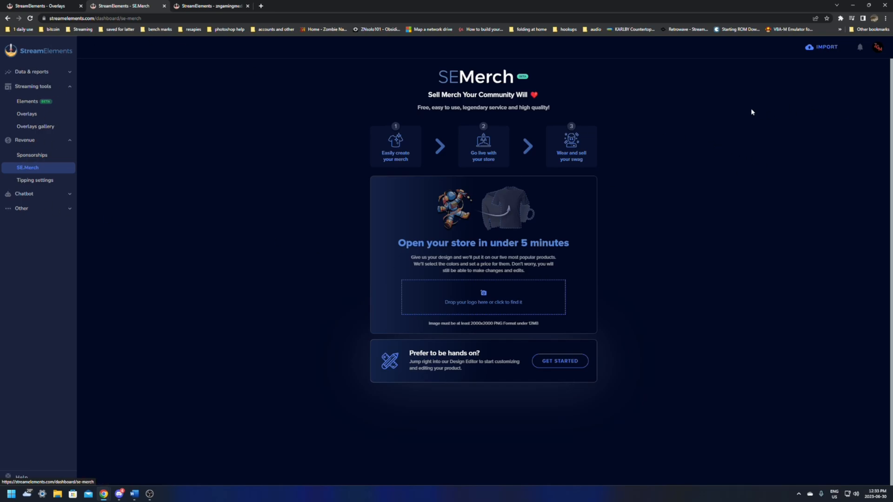
pyautogui.click(35, 180)
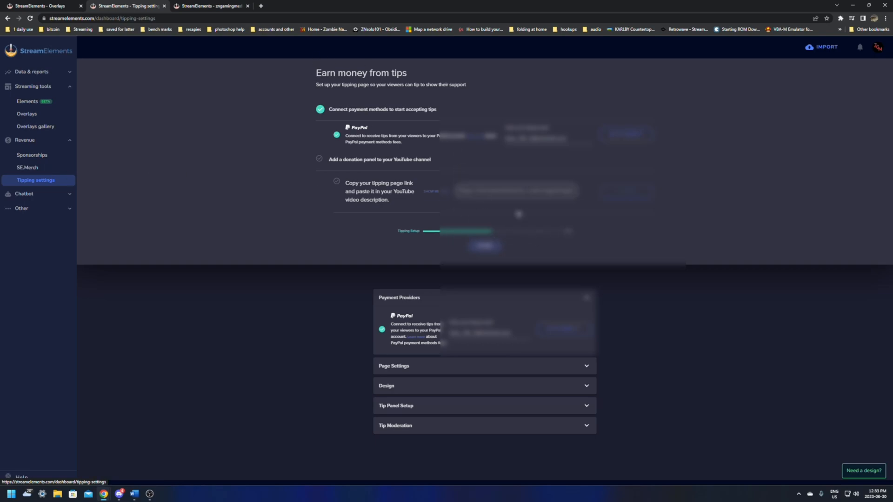
pyautogui.moveTo(503, 271)
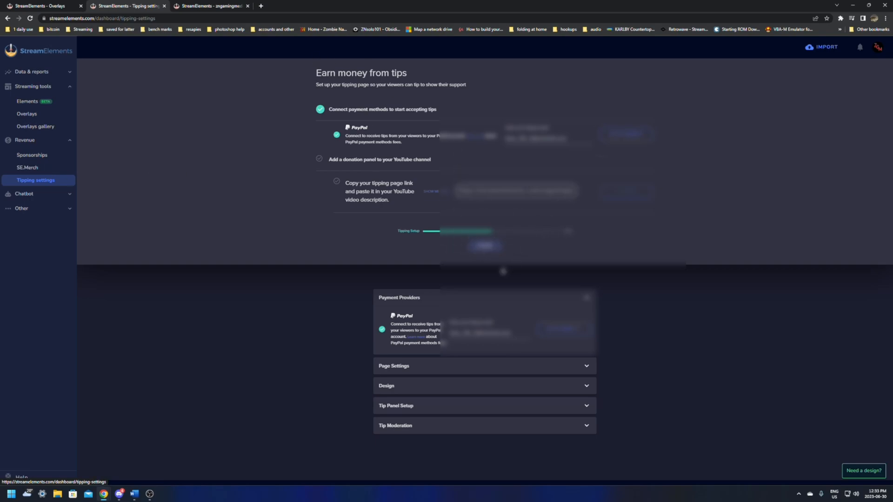
pyautogui.moveTo(213, 215)
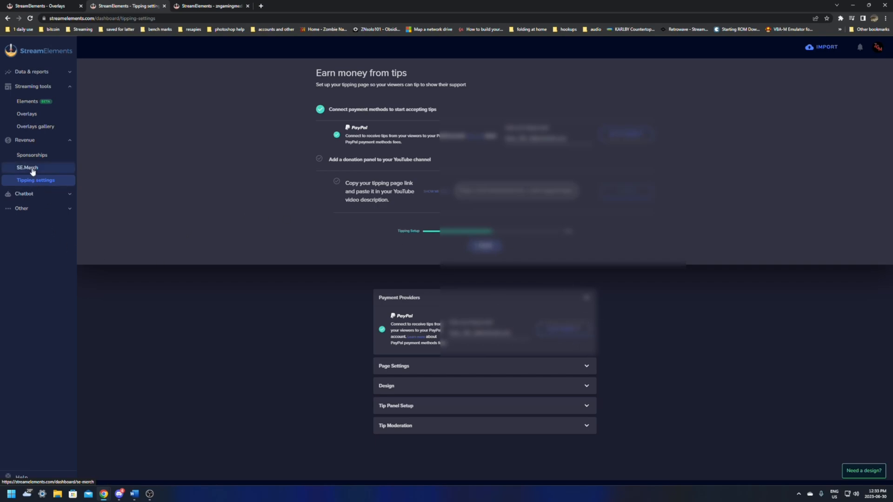
pyautogui.click(27, 168)
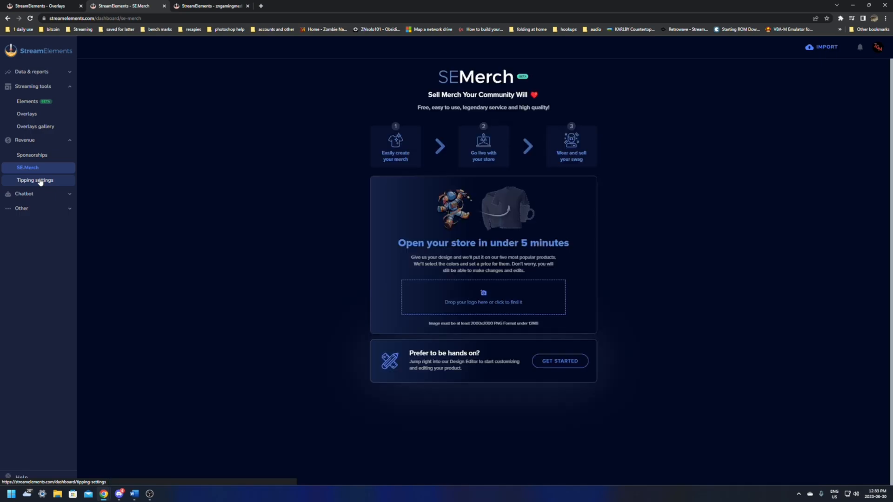
pyautogui.moveTo(39, 126)
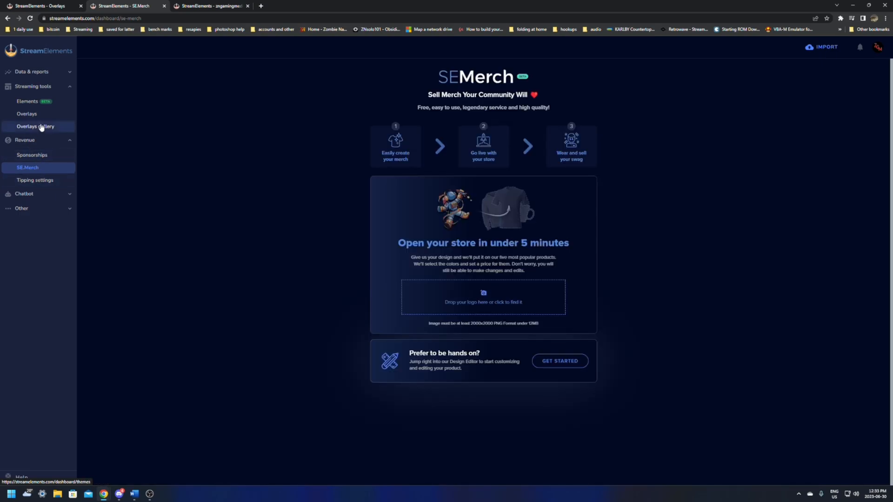
# Step: Reopen the StreamElements Overlays Gallery, then bring OBS forward showing the 'chat chatting' scene
pyautogui.click(35, 126)
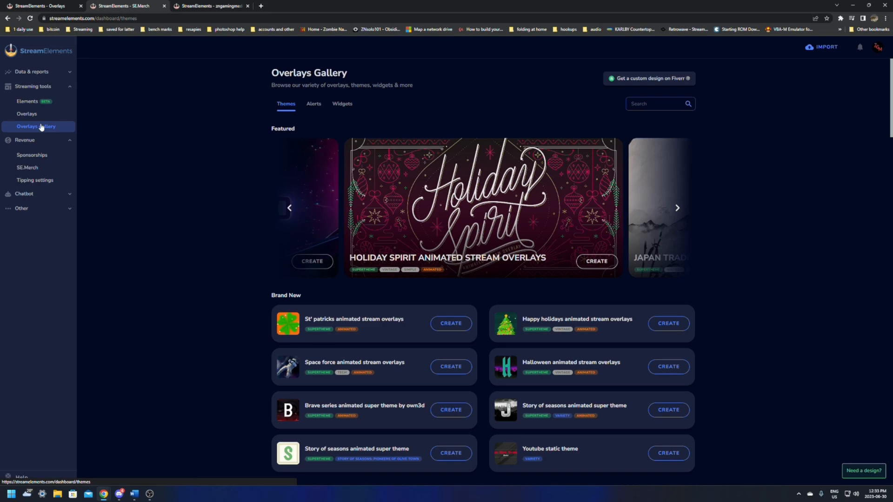
pyautogui.moveTo(551, 233)
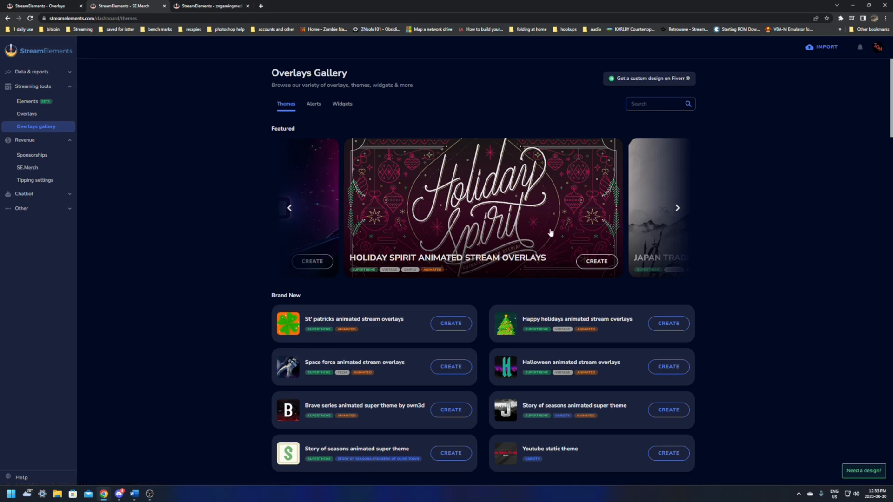
pyautogui.click(148, 494)
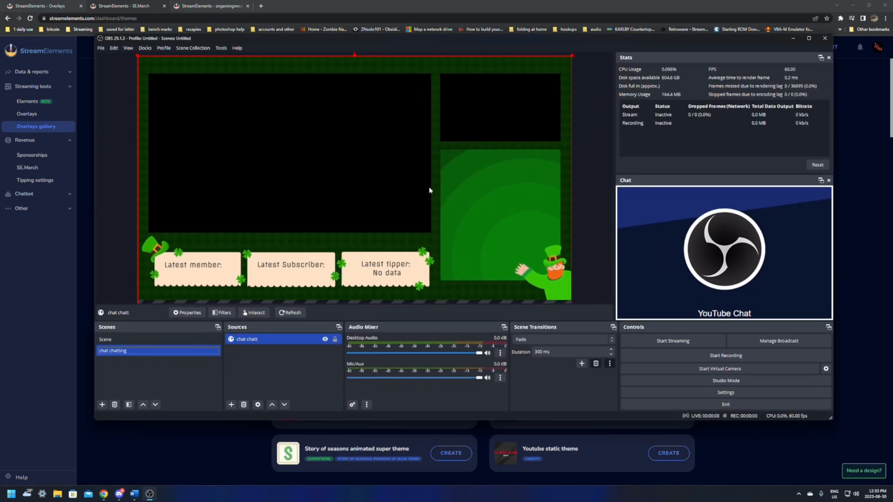